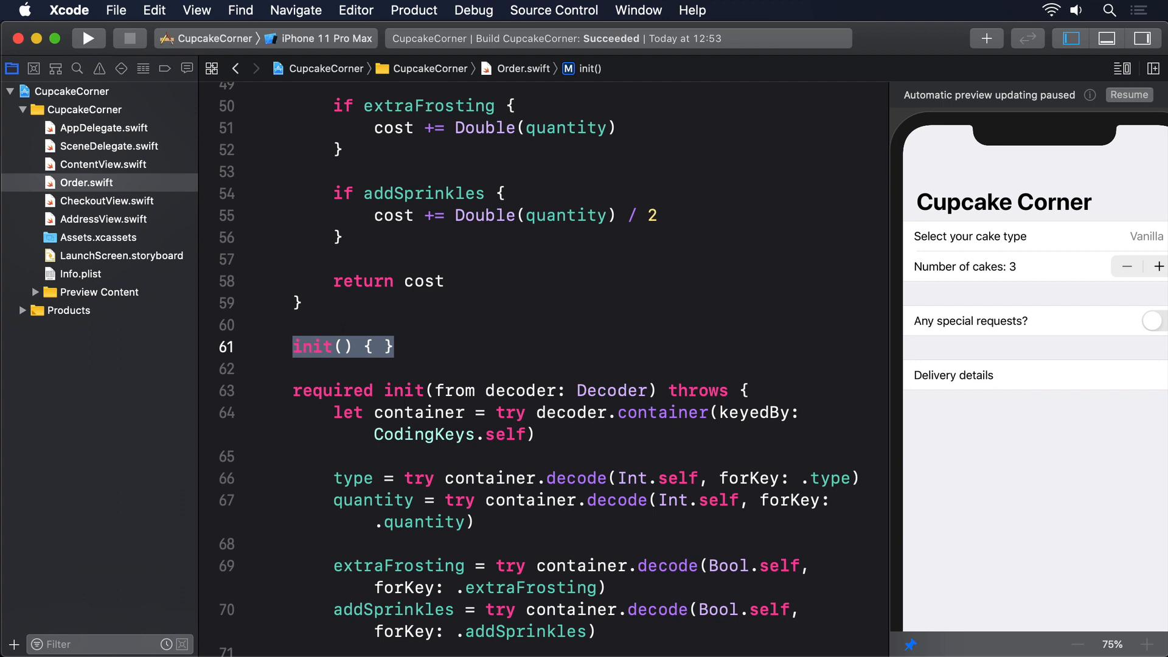
{"action": "mouse_move", "coordinate": [139, 251]}
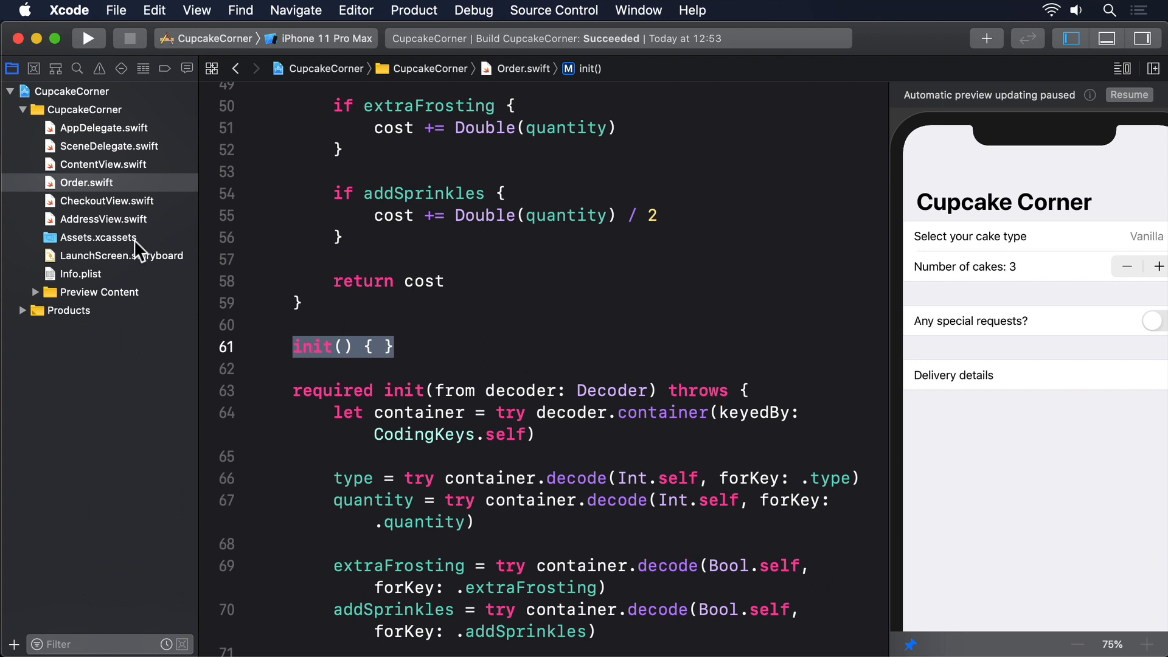
- Show CheckoutView.swift in the editor from the Project navigator
{"action": "left_click", "coordinate": [106, 201]}
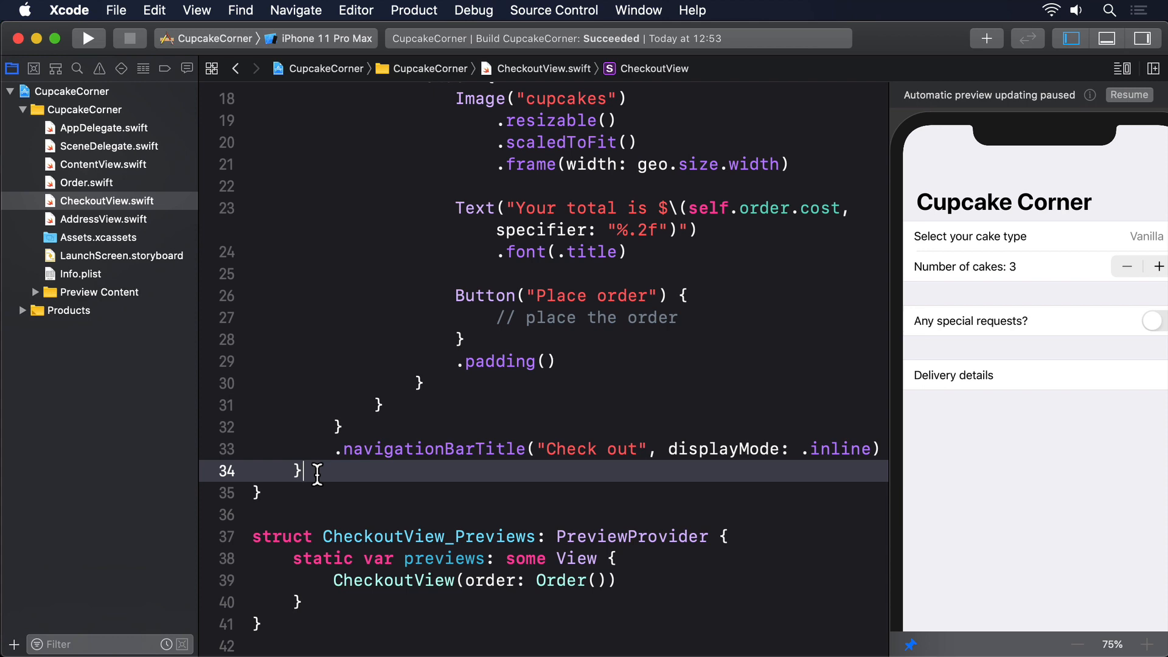
- Declare an empty func placeOrder() and have the Place order button call self.placeOrder()
{"action": "type", "text": "func place"}
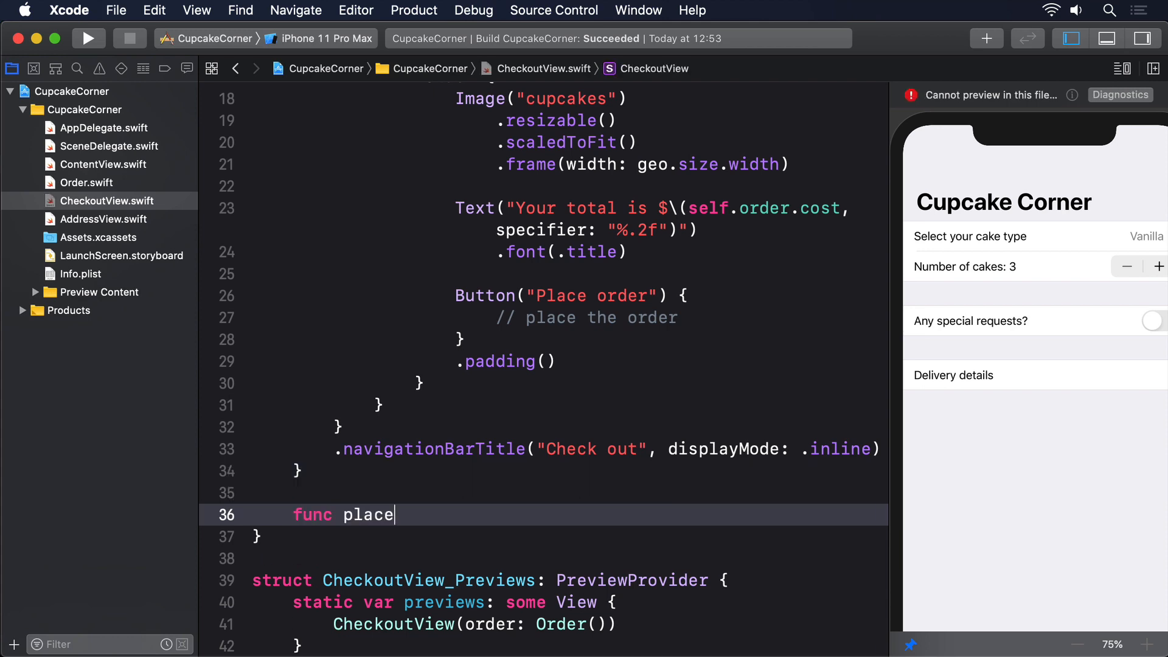
{"action": "type", "text": "Order() {"}
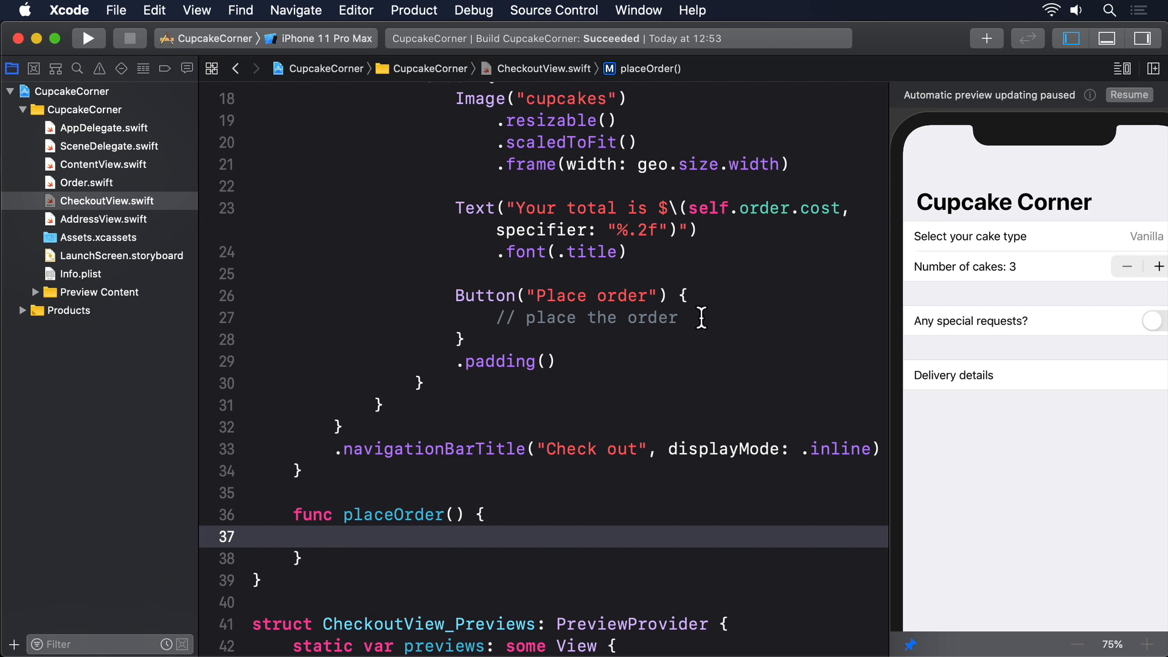
{"action": "type", "text": "self"}
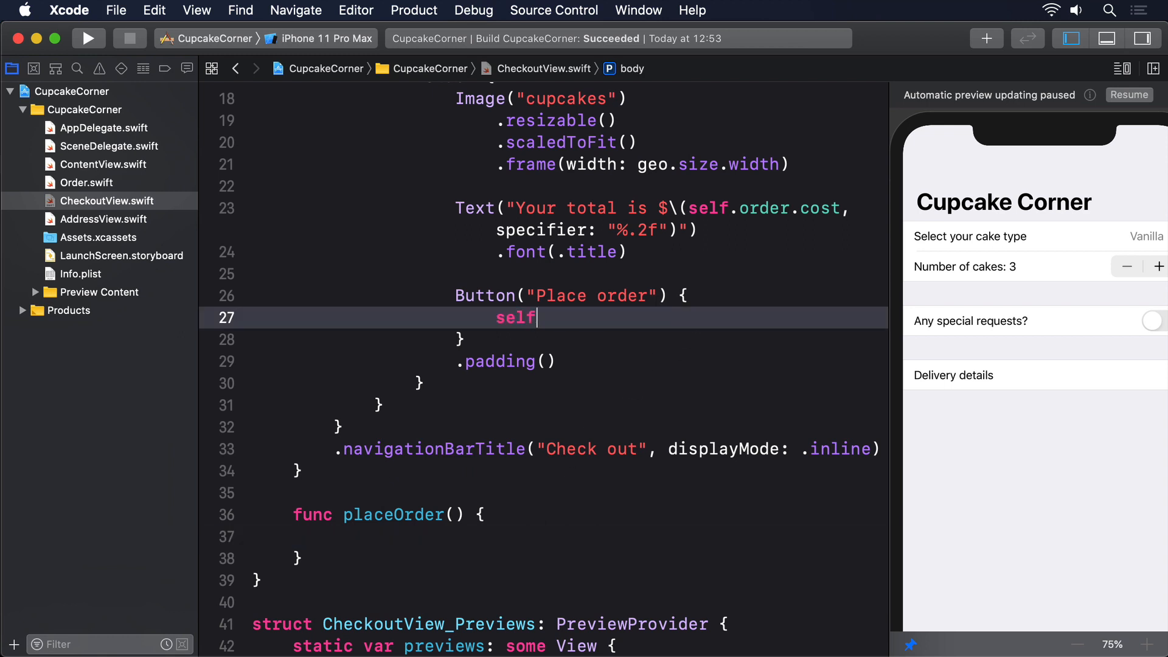
{"action": "type", "text": ".placeOrder()"}
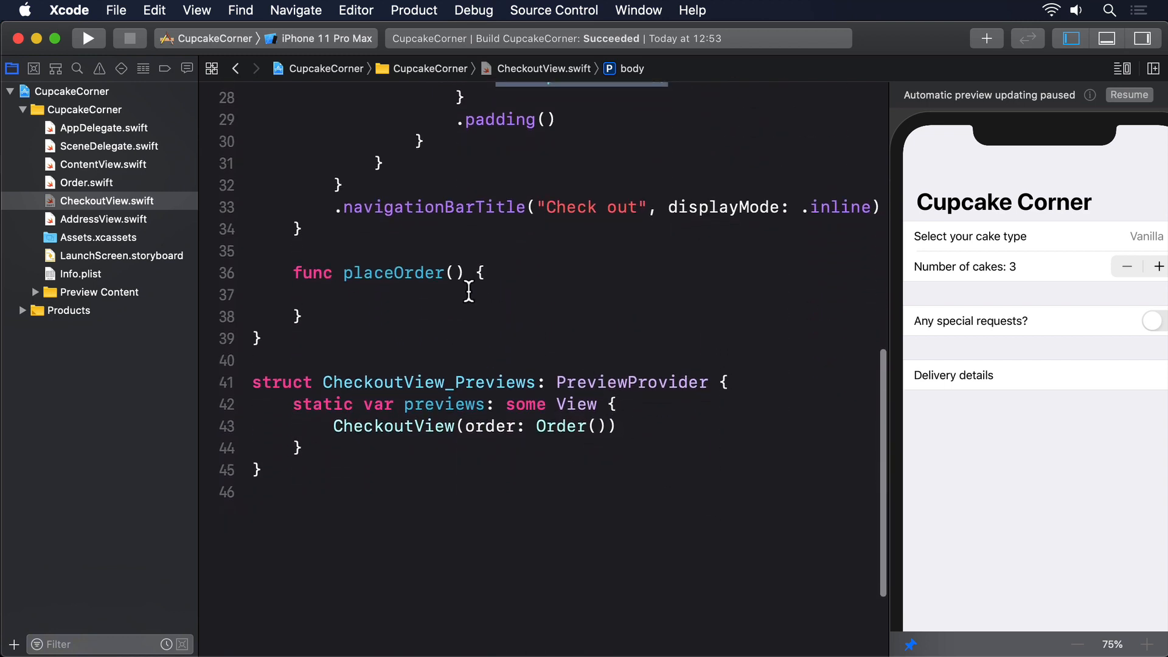
- Guard-encode the order with try? JSONEncoder().encode, printing "Failed to encode order" and returning on failure
{"action": "type", "text": "guard let"}
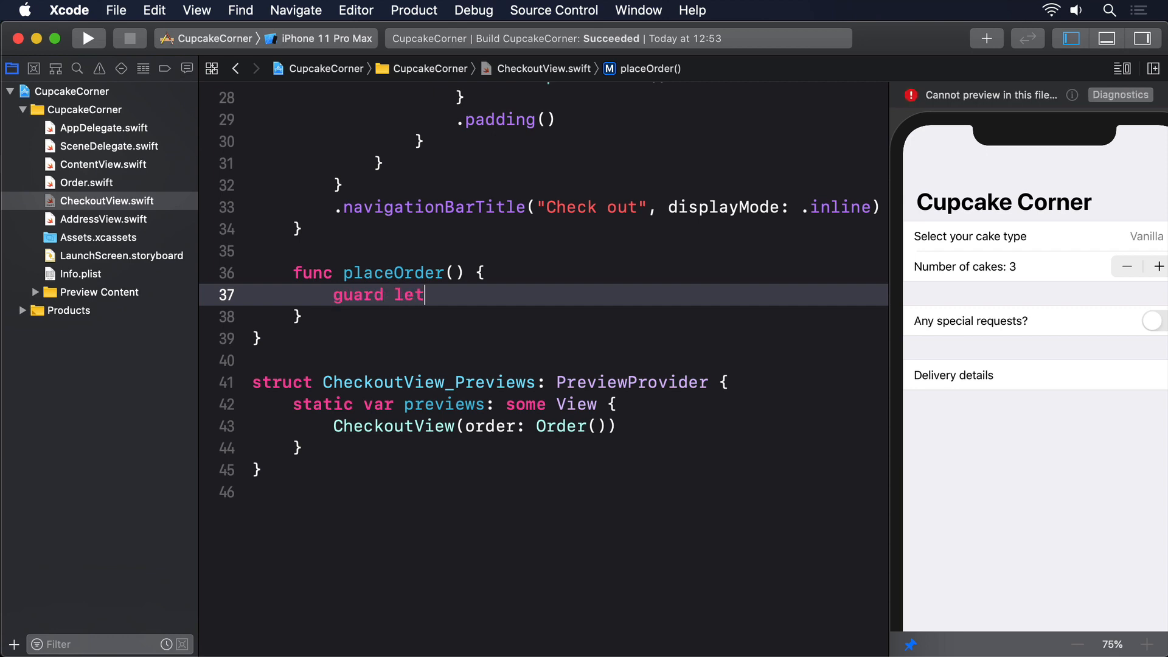
{"action": "type", "text": "encoded = try"}
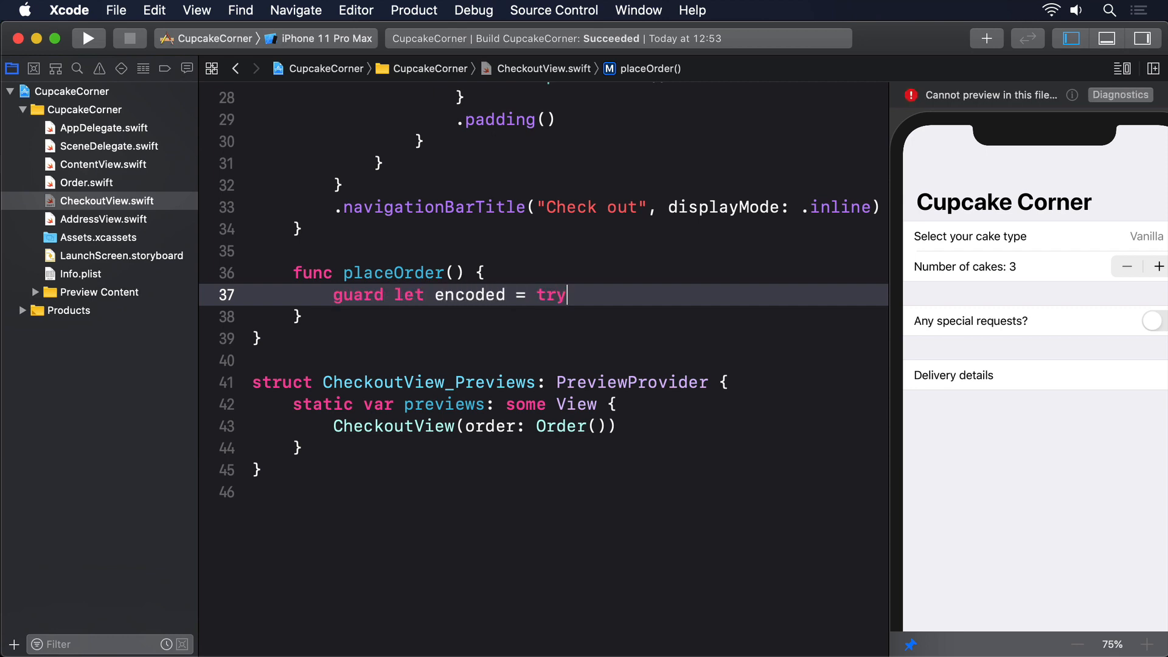
{"action": "type", "text": "? JSONEncoder().encode(order"}
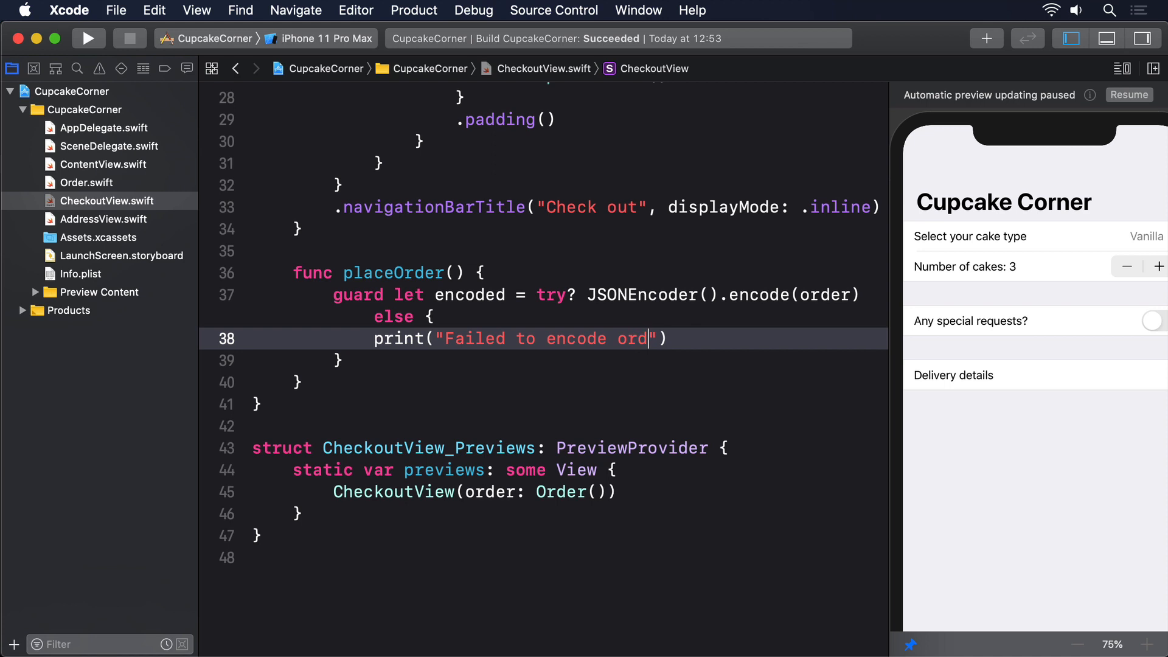
{"action": "type", "text": "er\")"}
{"action": "type", "text": "return"}
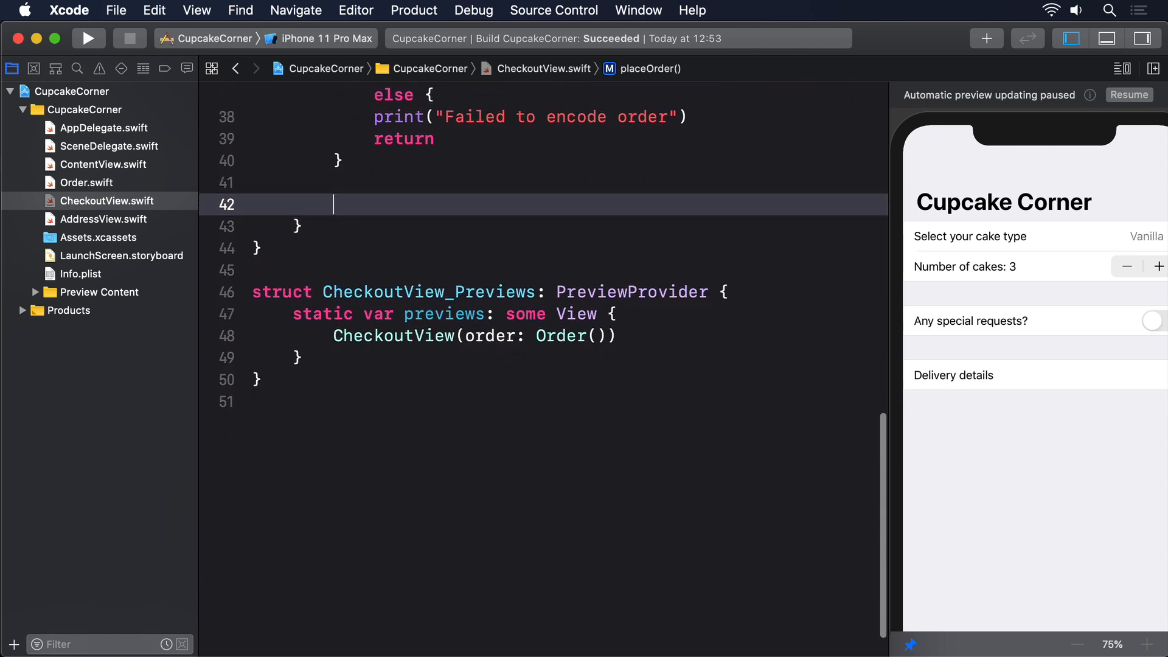
{"action": "type", "text": "let url = URL(string: )"}
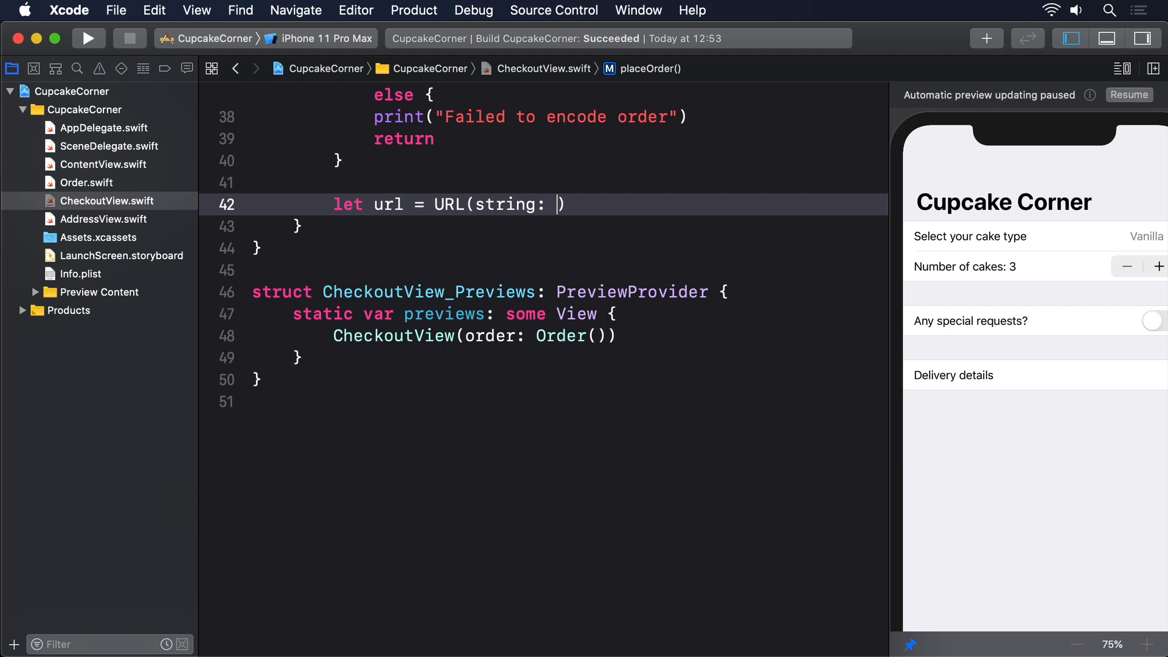
{"action": "type", "text": "\"https:/"}
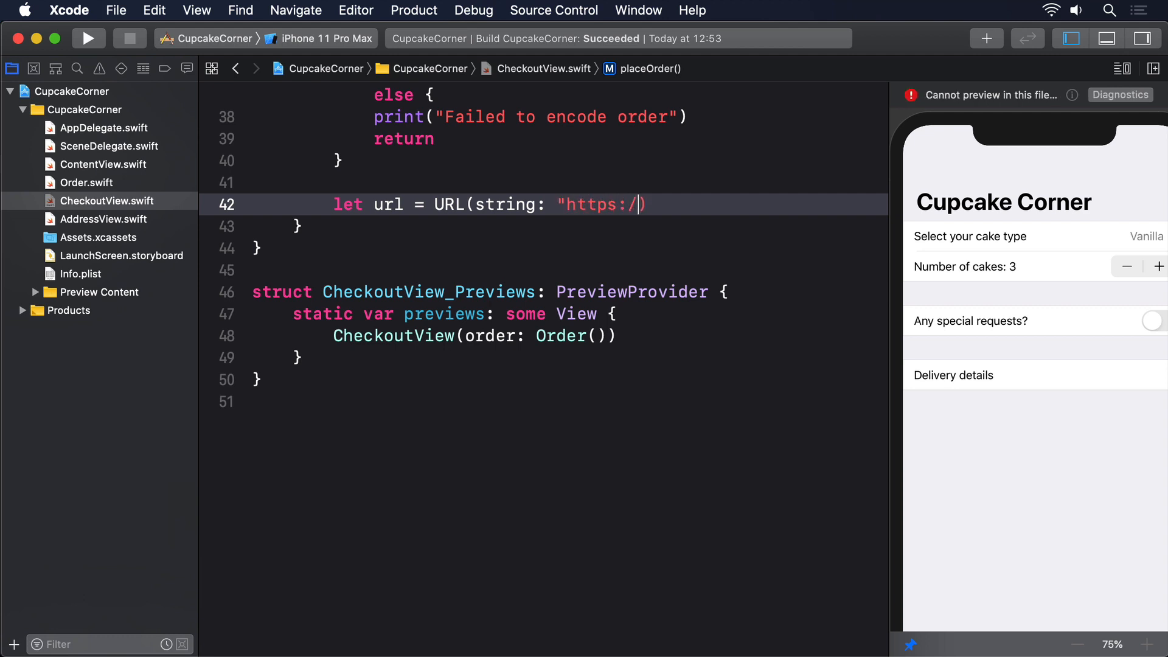
{"action": "type", "text": "/reqre"}
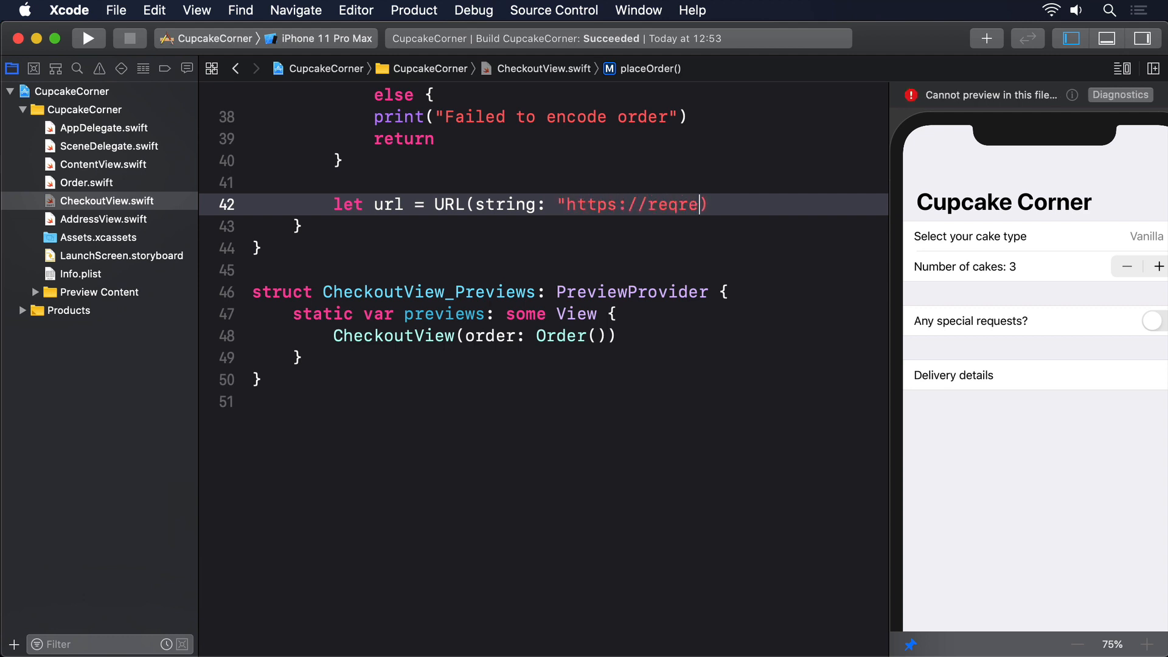
{"action": "type", "text": "s.in/api/cupcakes\""}
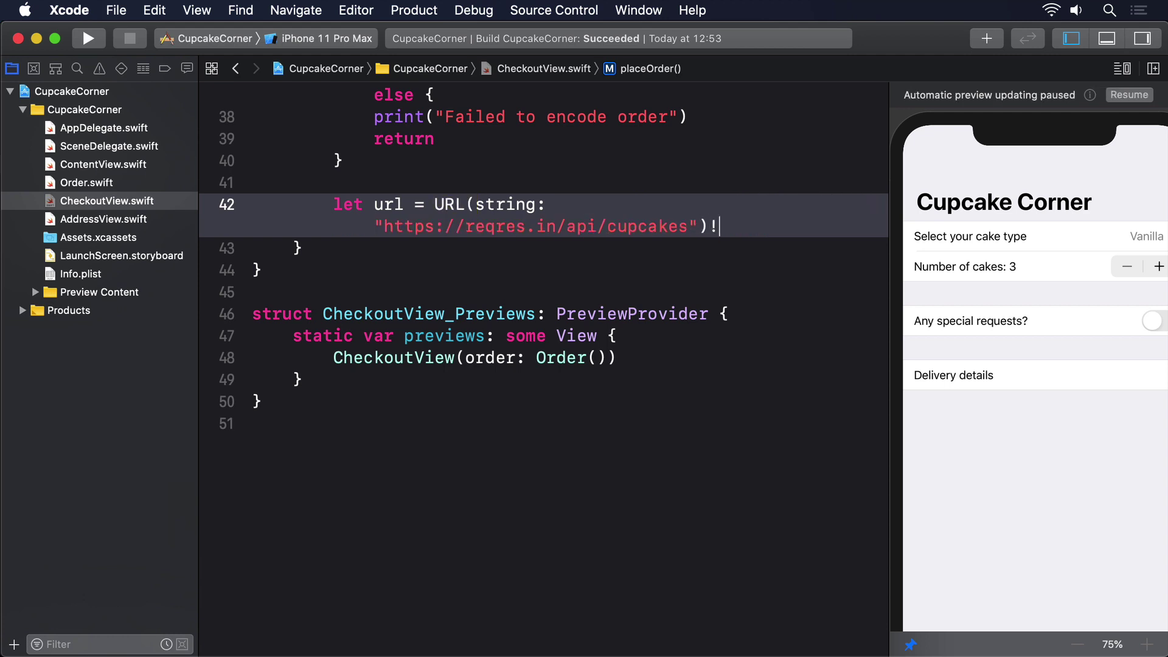
{"action": "type", "text": "var"}
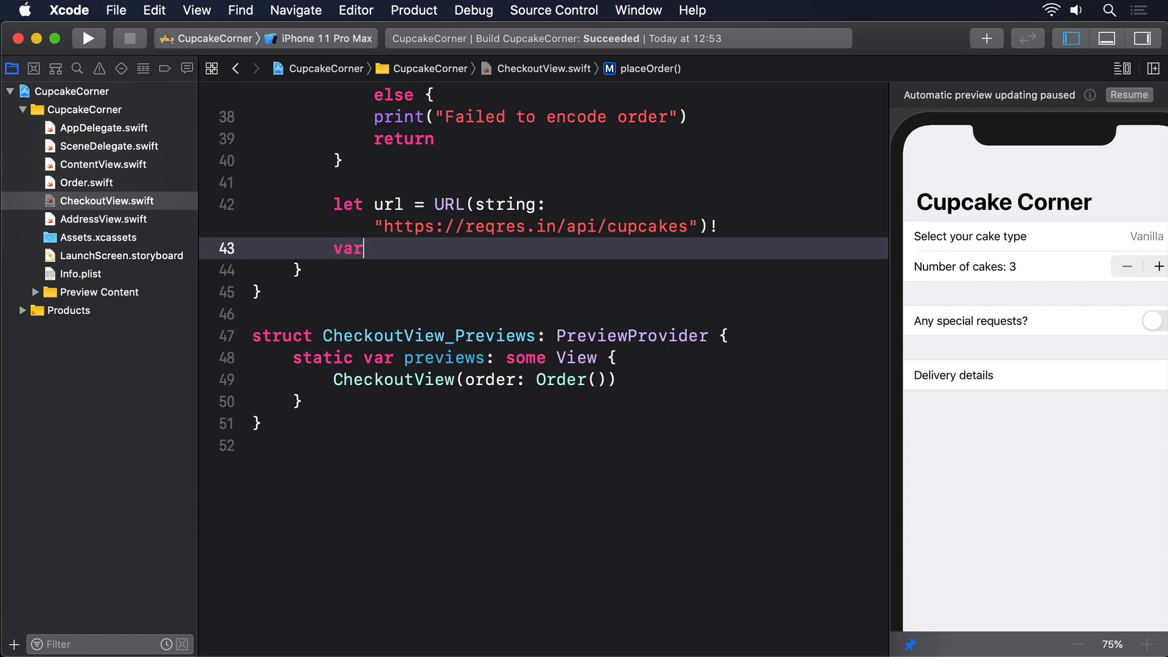
{"action": "type", "text": "request = URL"}
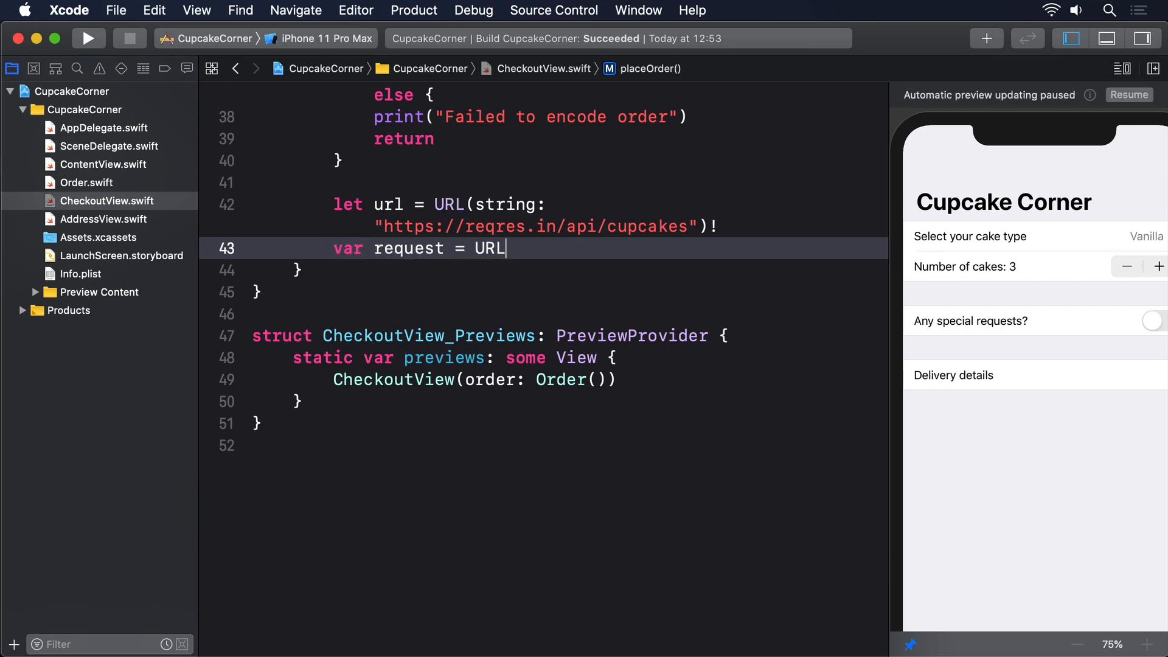
{"action": "type", "text": "Request(url: ur)"}
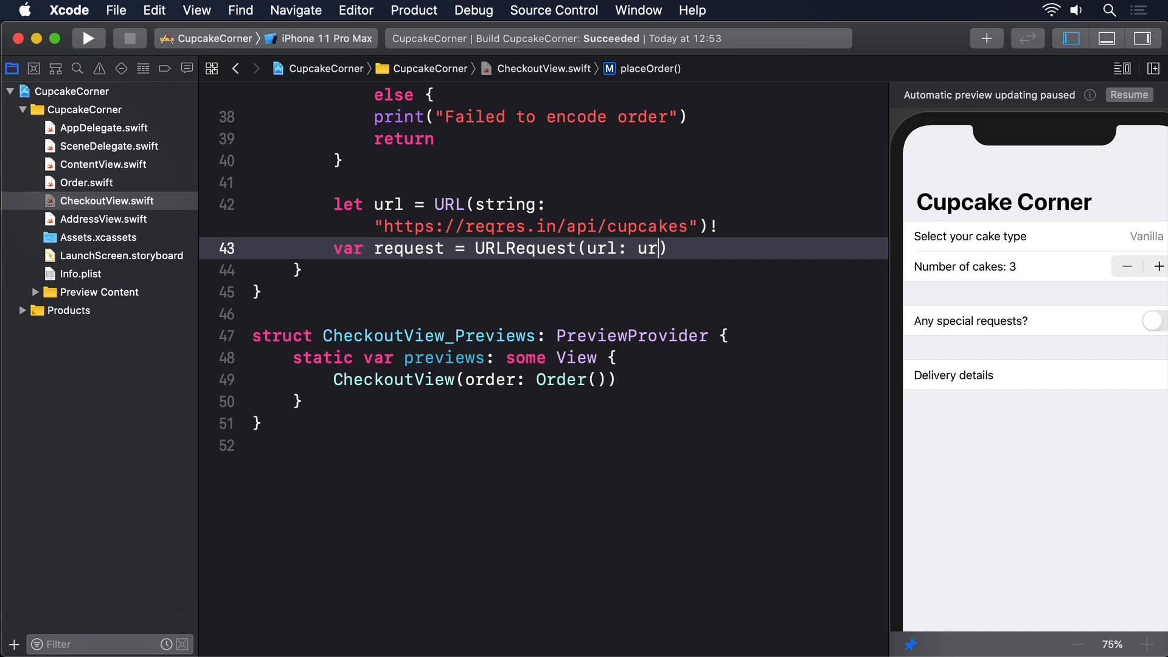
{"action": "type", "text": "l)"}
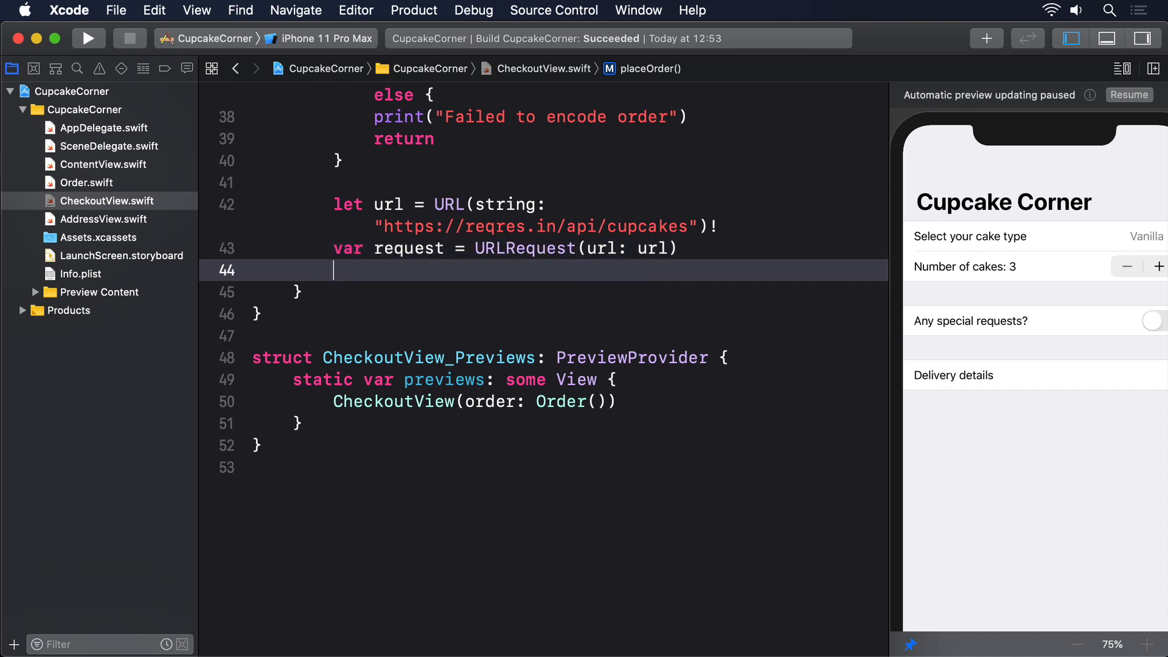
- Set Content-Type to application/json, httpMethod to "POST" and httpBody to the encoded order
{"action": "type", "text": "request.setValue"}
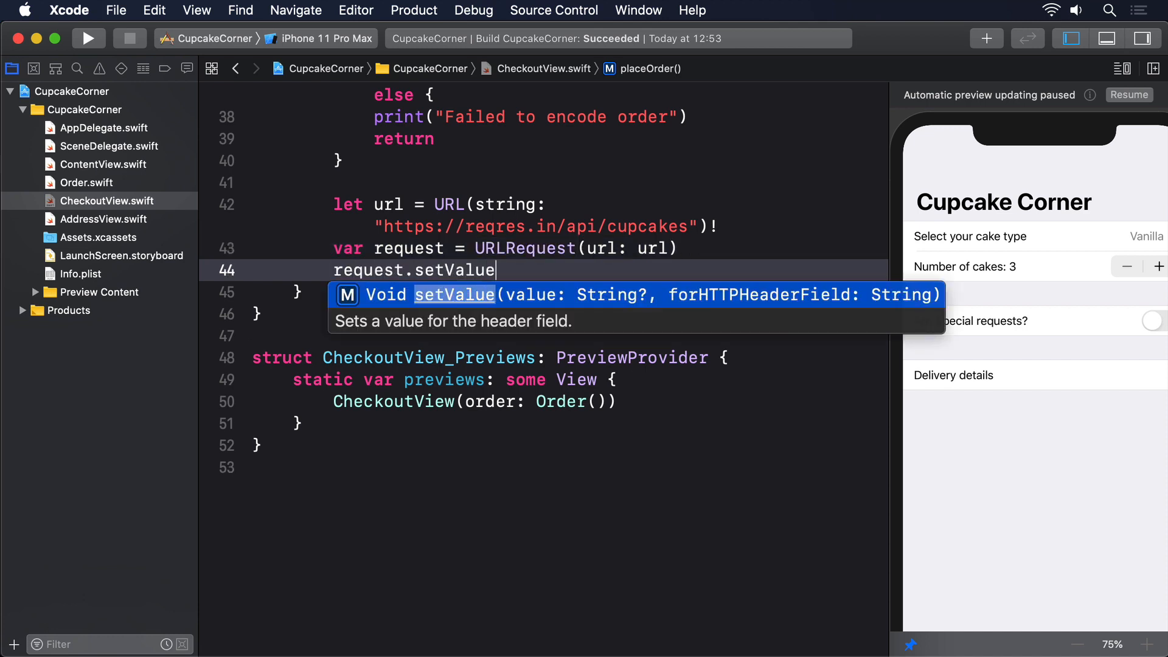
{"action": "type", "text": "(\"application/\")"}
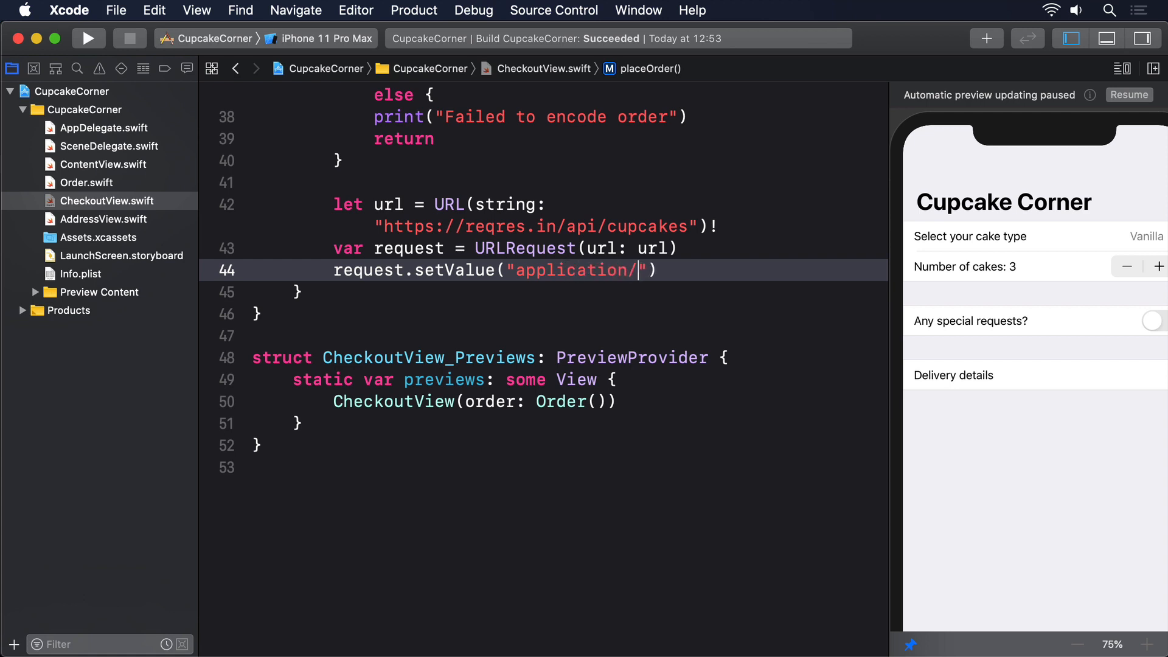
{"action": "type", "text": "json\", forH"}
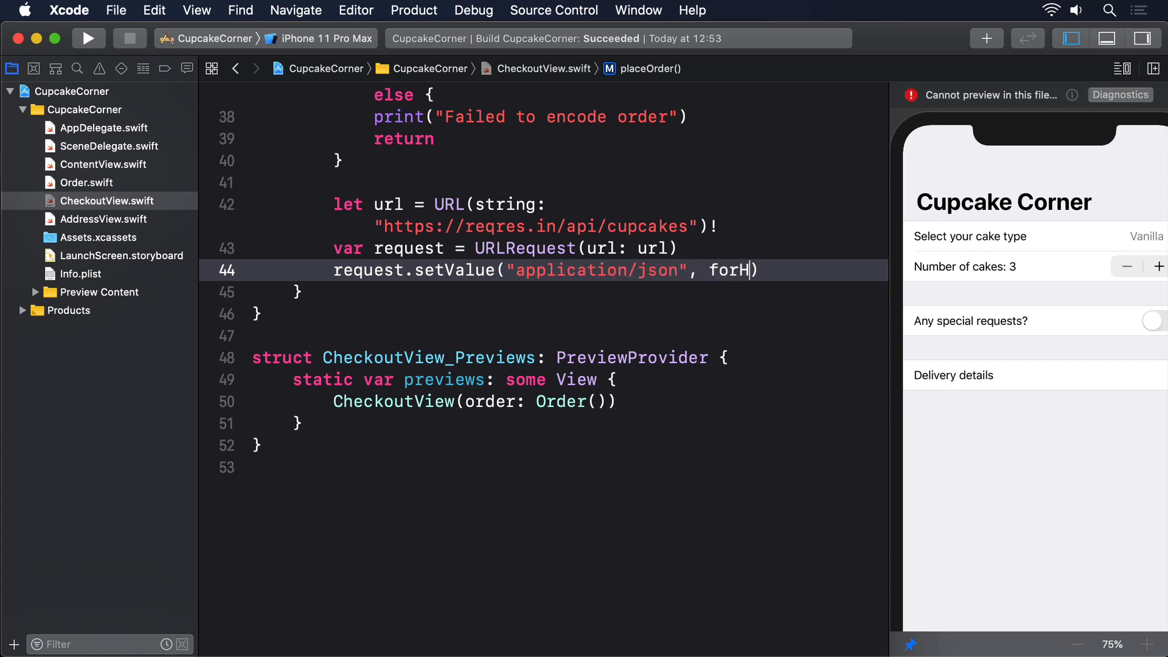
{"action": "type", "text": "TTPHeaderField:"}
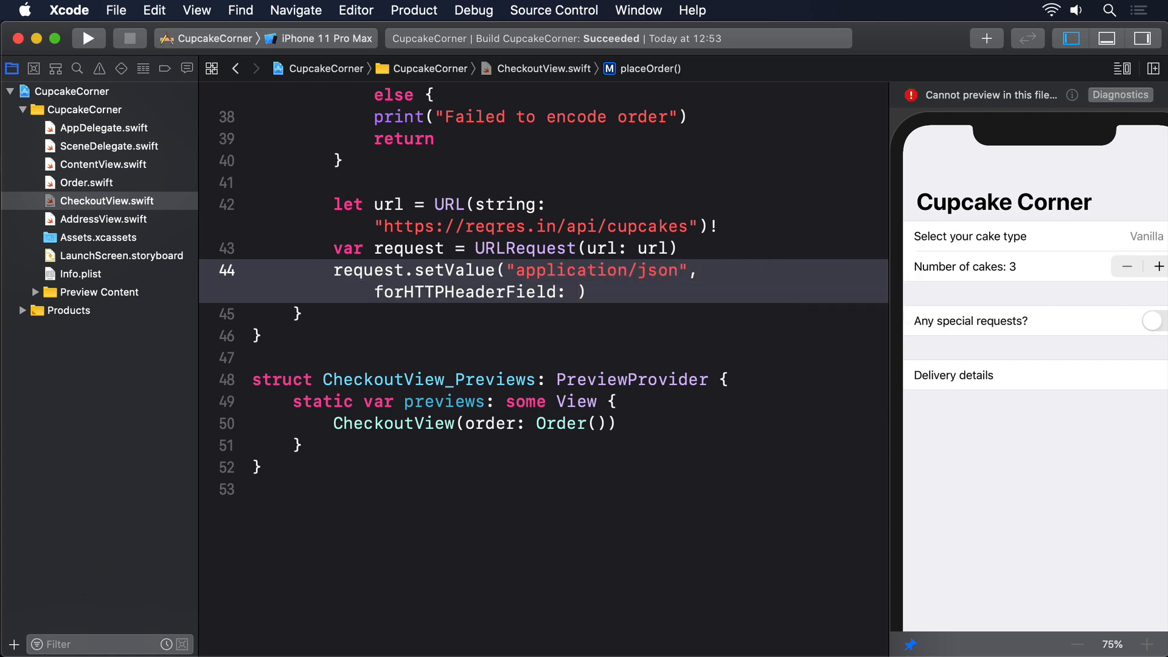
{"action": "type", "text": "\"Content-Type\""}
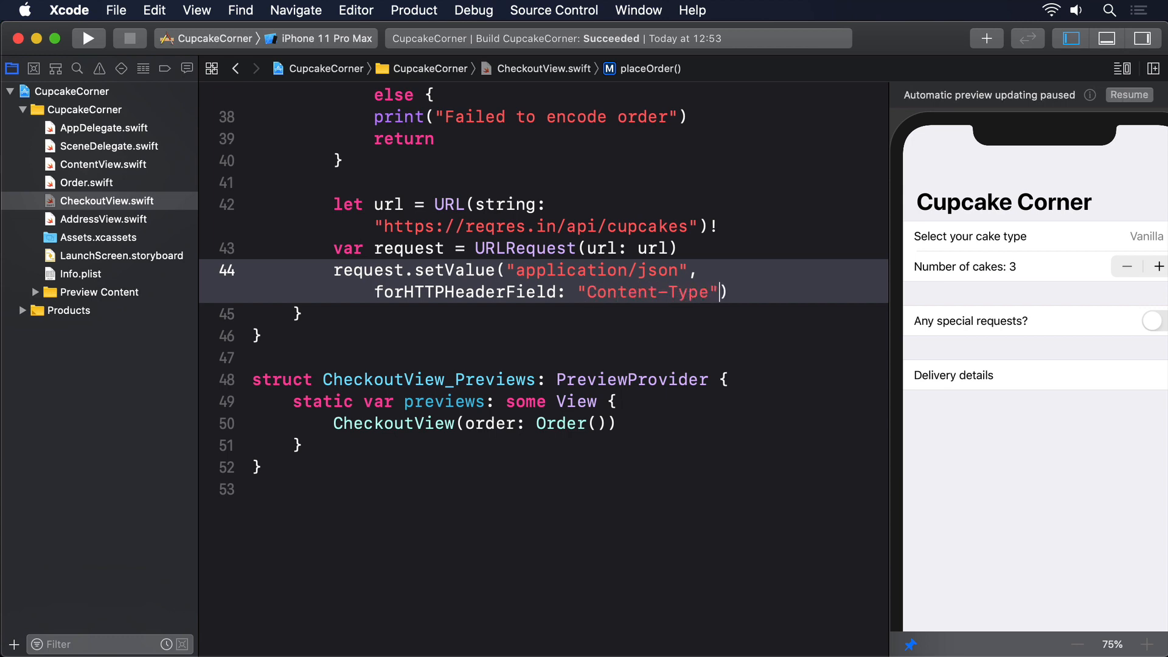
{"action": "type", "text": "request.httpMethod = \"POST"}
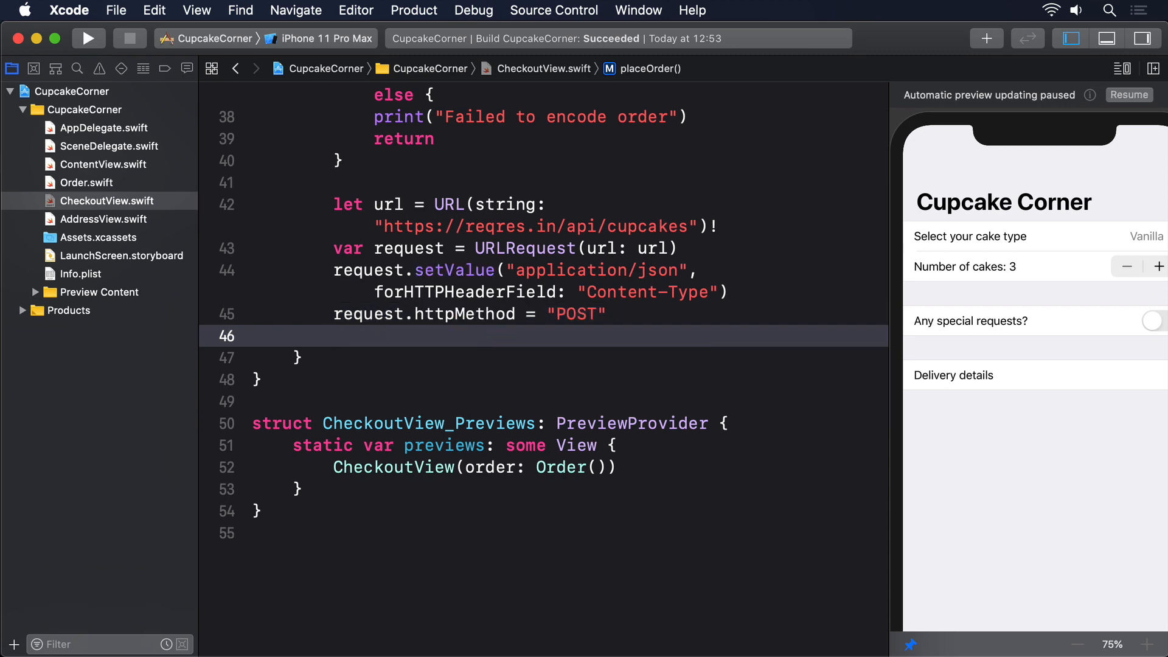
{"action": "type", "text": "request.httpBody ="}
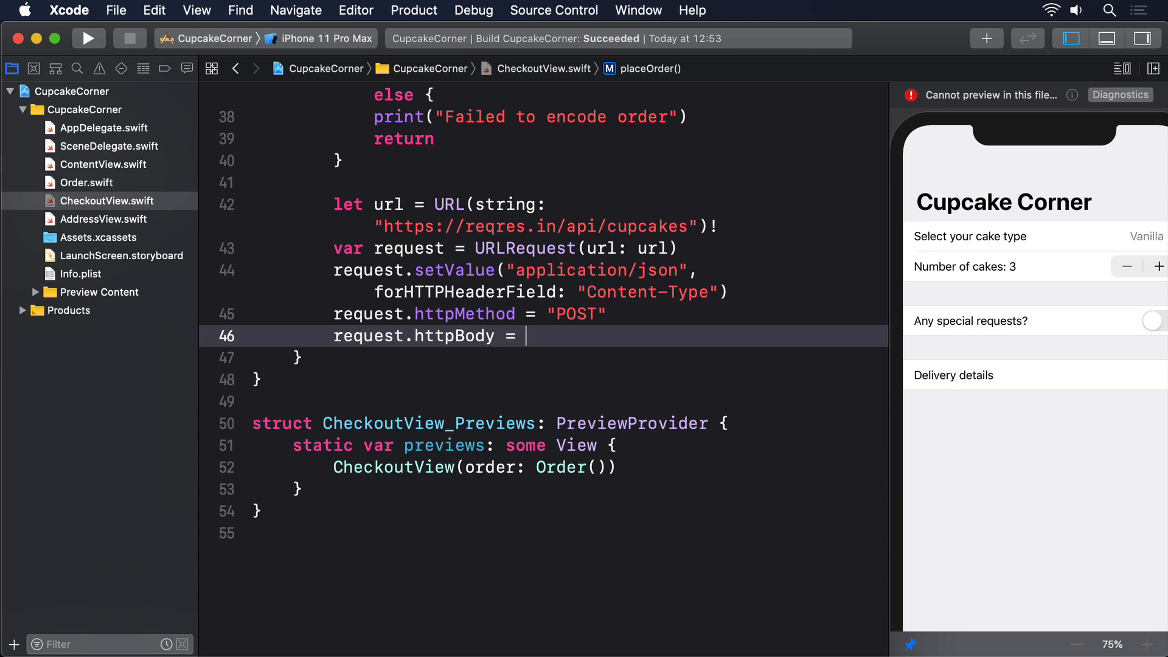
{"action": "type", "text": "encoded"}
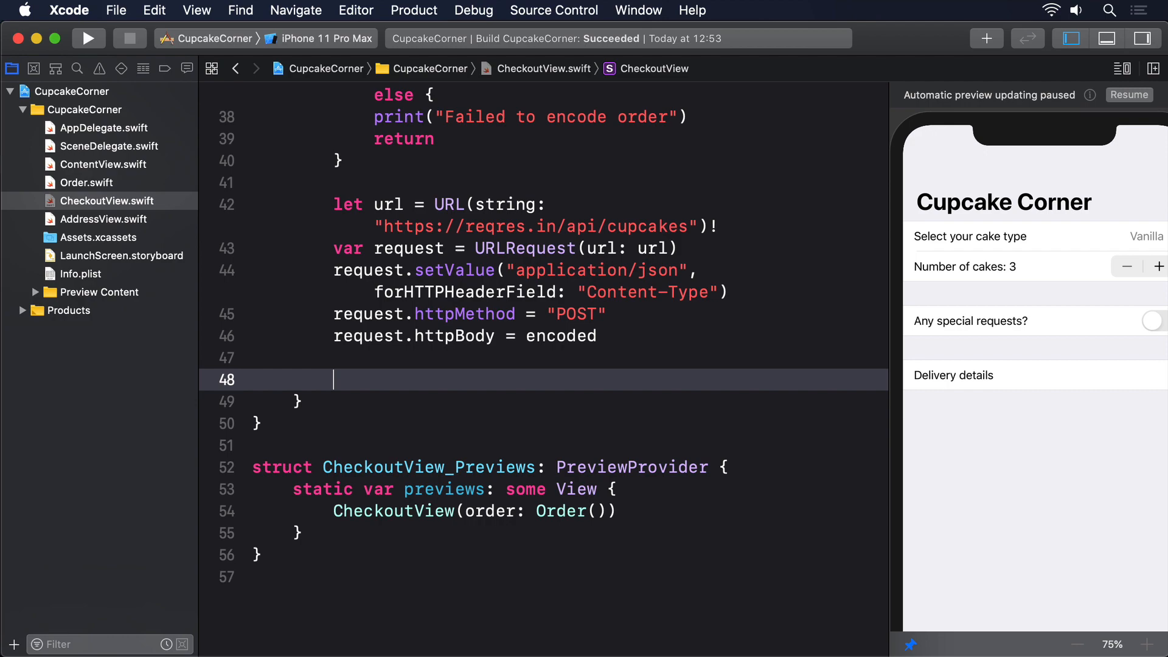
- Start URLSession.shared.dataTask(with: request) with a data/response/error closure and resume it
{"action": "type", "text": "URLSession"}
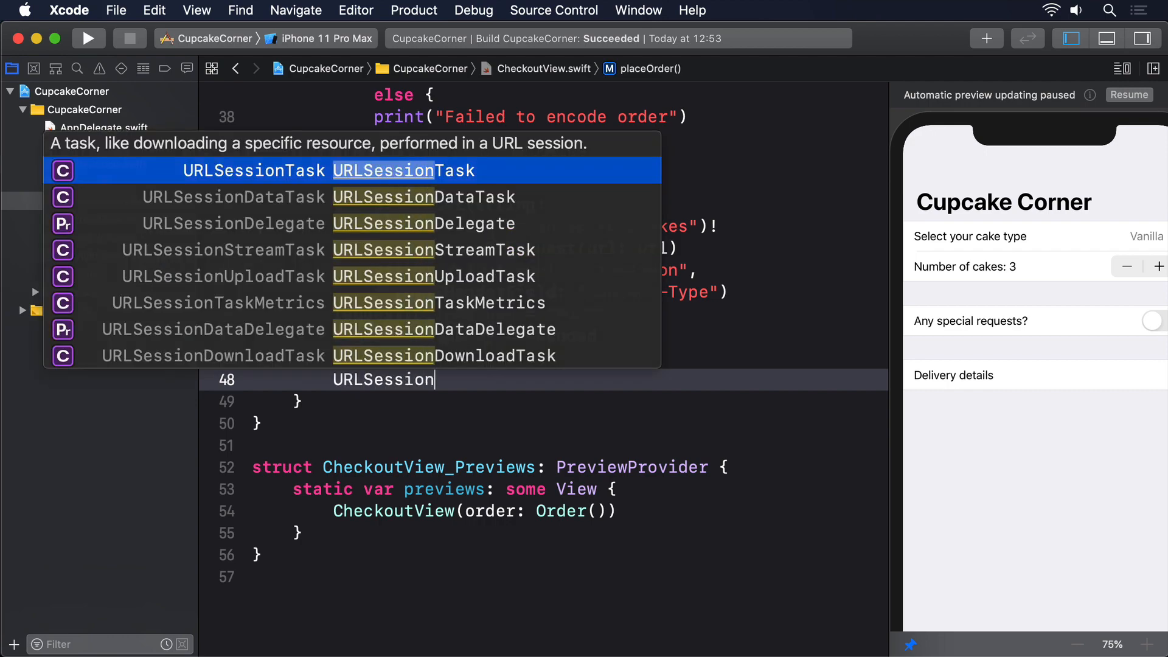
{"action": "type", "text": ".shared.dataTask(with: request"}
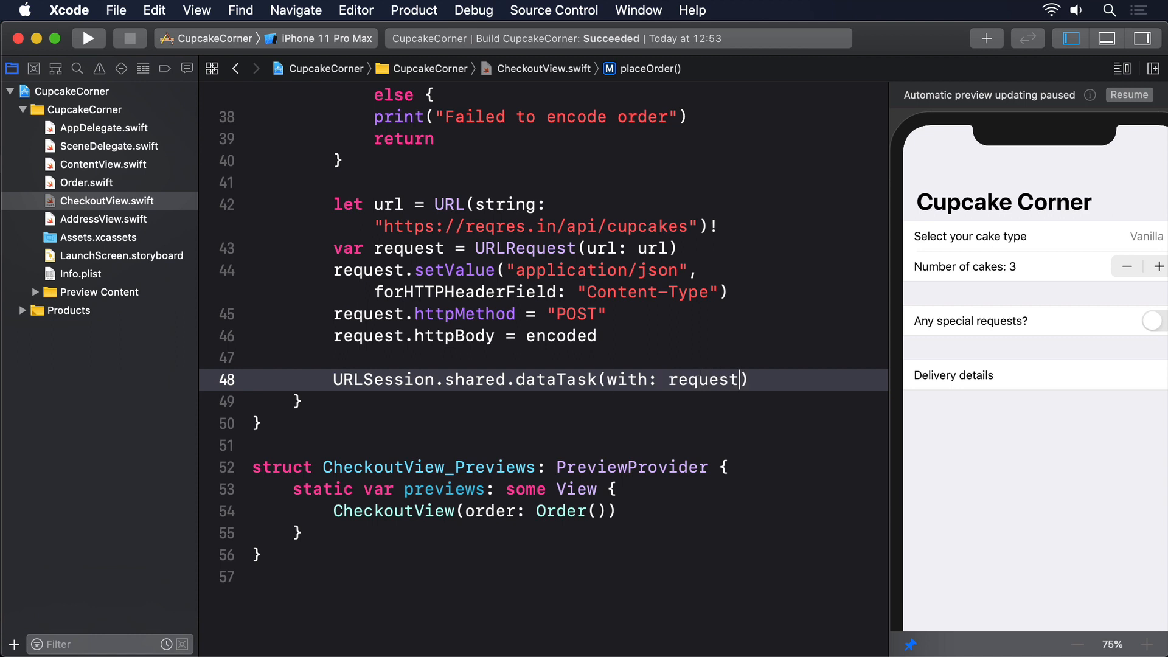
{"action": "type", "text": "{ data, response"}
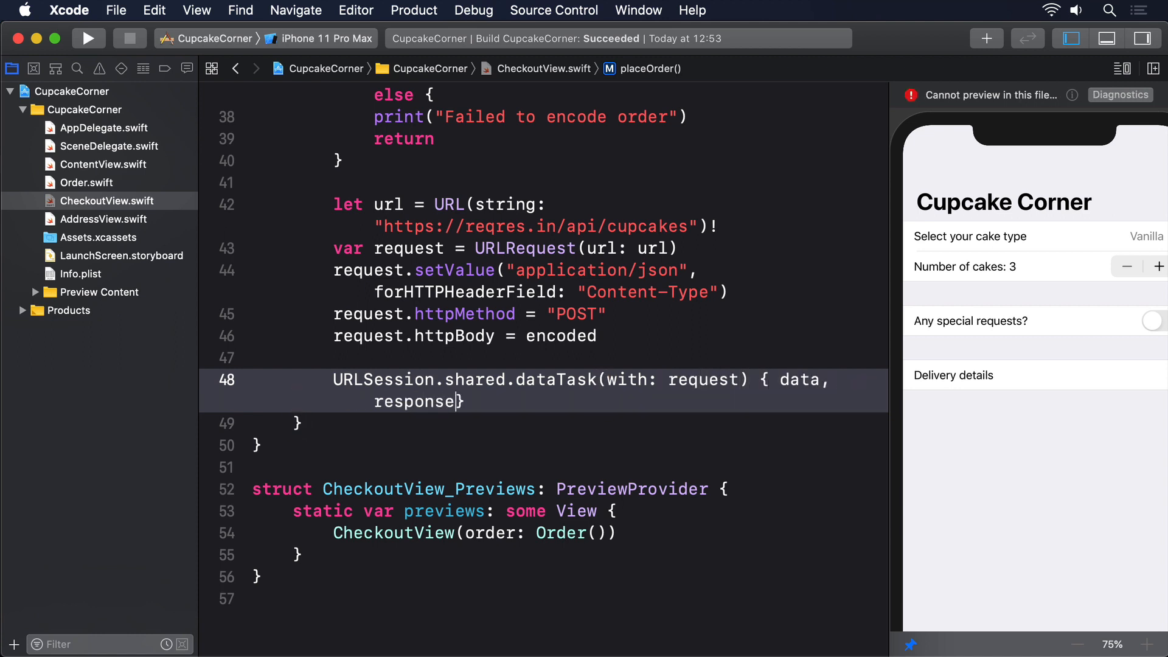
{"action": "type", "text": ", error in"}
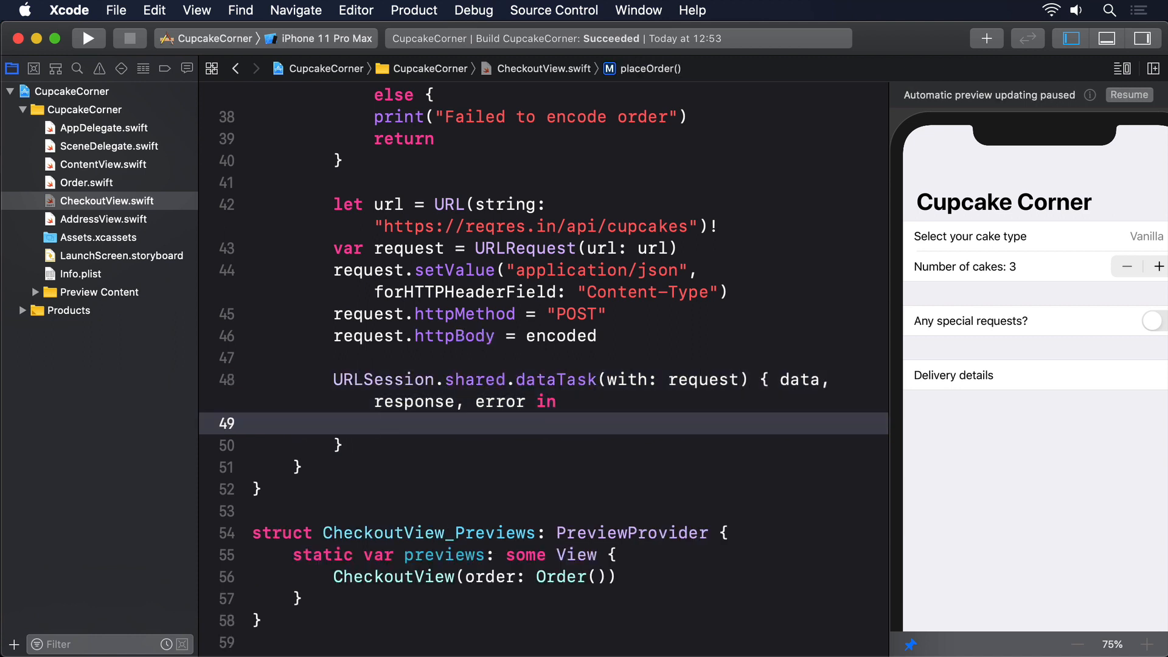
{"action": "type", "text": "// handle the result"}
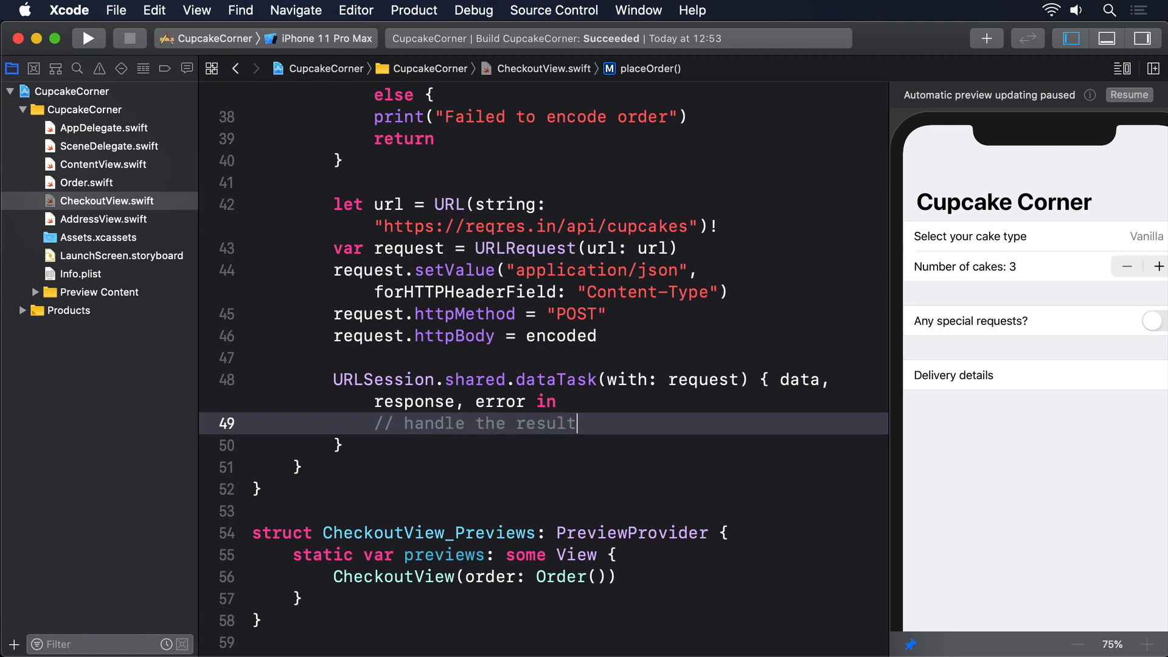
{"action": "type", "text": "here"}
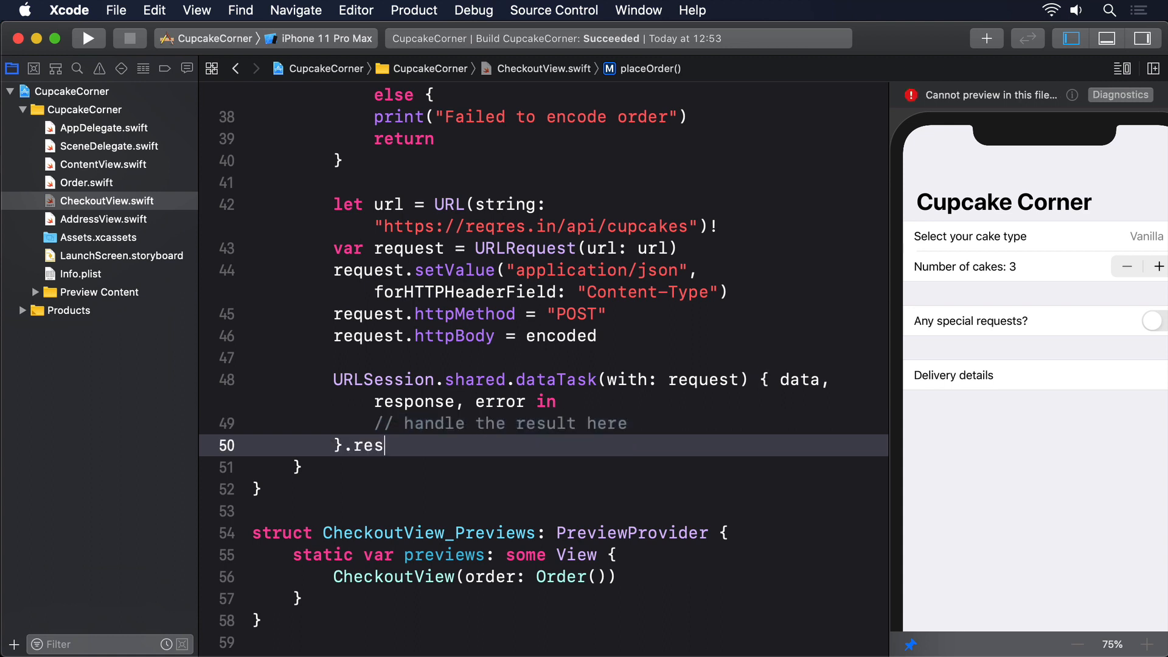
{"action": "type", "text": "ume()"}
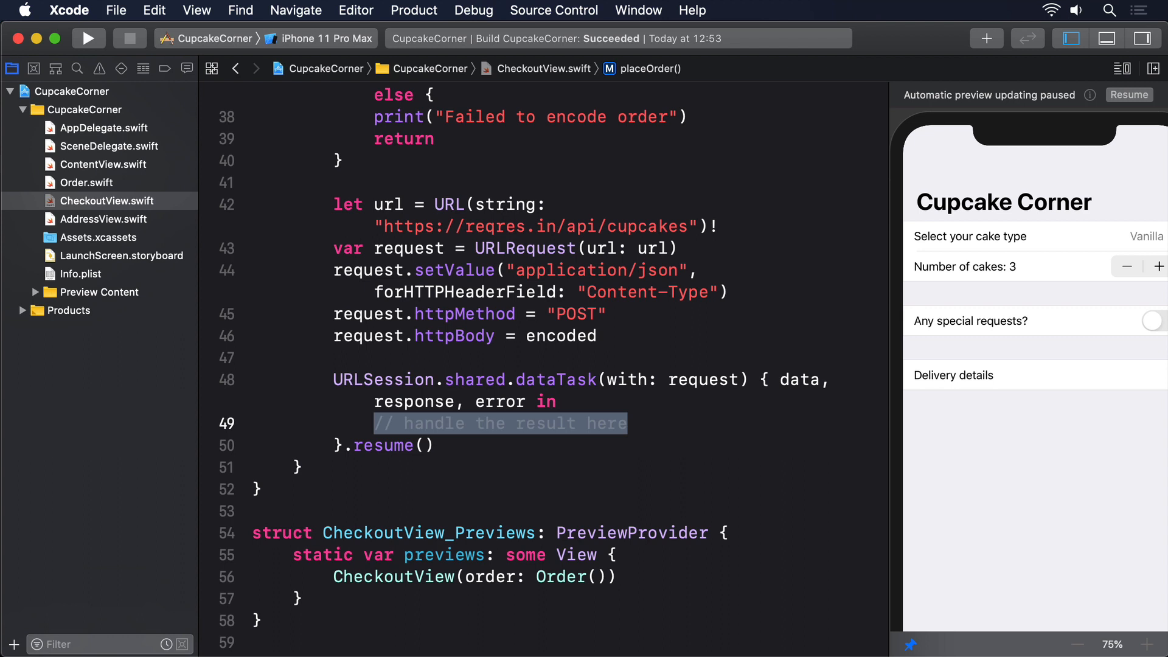
- Guard let data, printing "No data in response:" with the error's localizedDescription or "Unknown error"
{"action": "type", "text": "guard let data = data else {"}
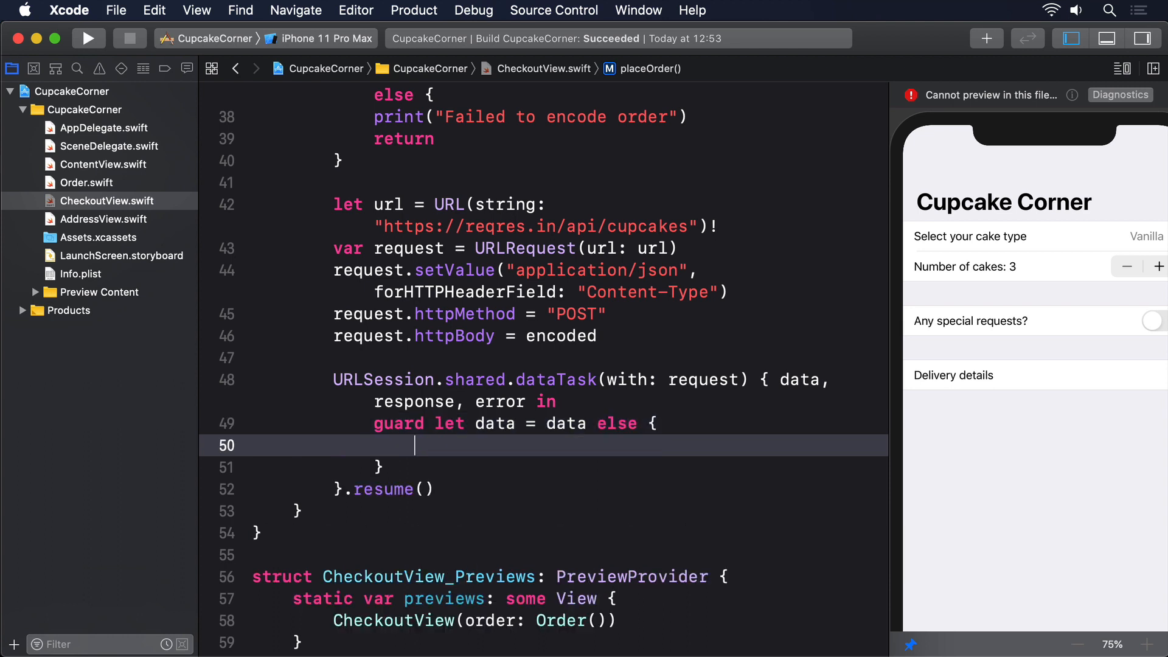
{"action": "type", "text": "print(\"No data in \")"}
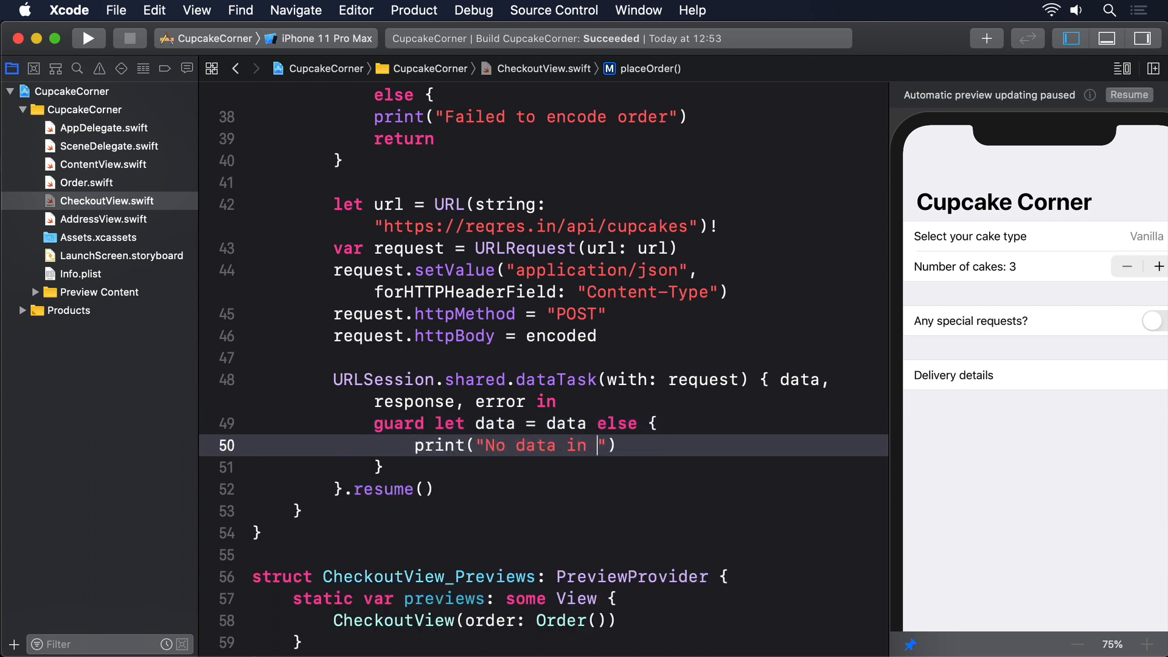
{"action": "type", "text": "response:"}
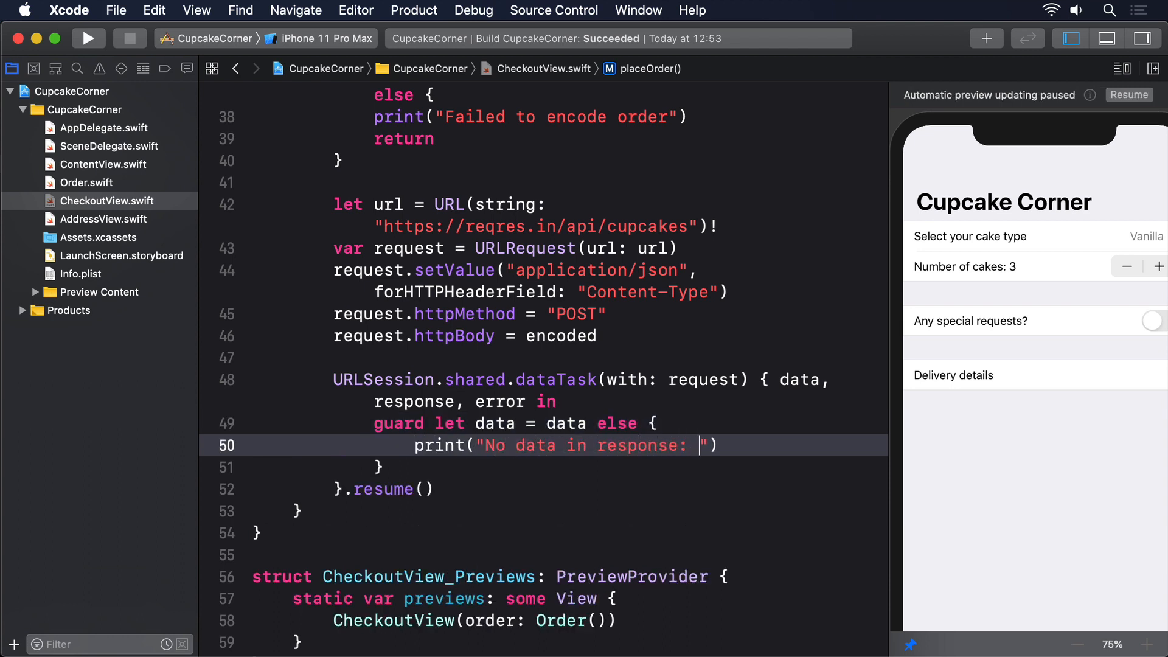
{"action": "type", "text": "\\(error)"}
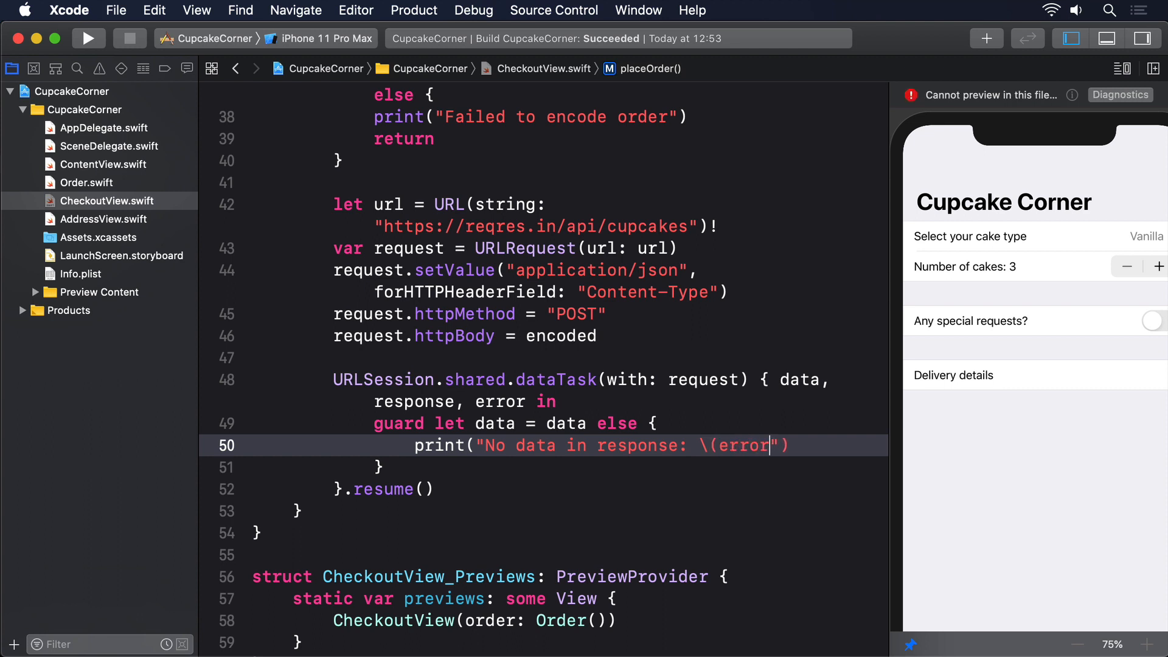
{"action": "type", "text": "?.localizedDescription ??"}
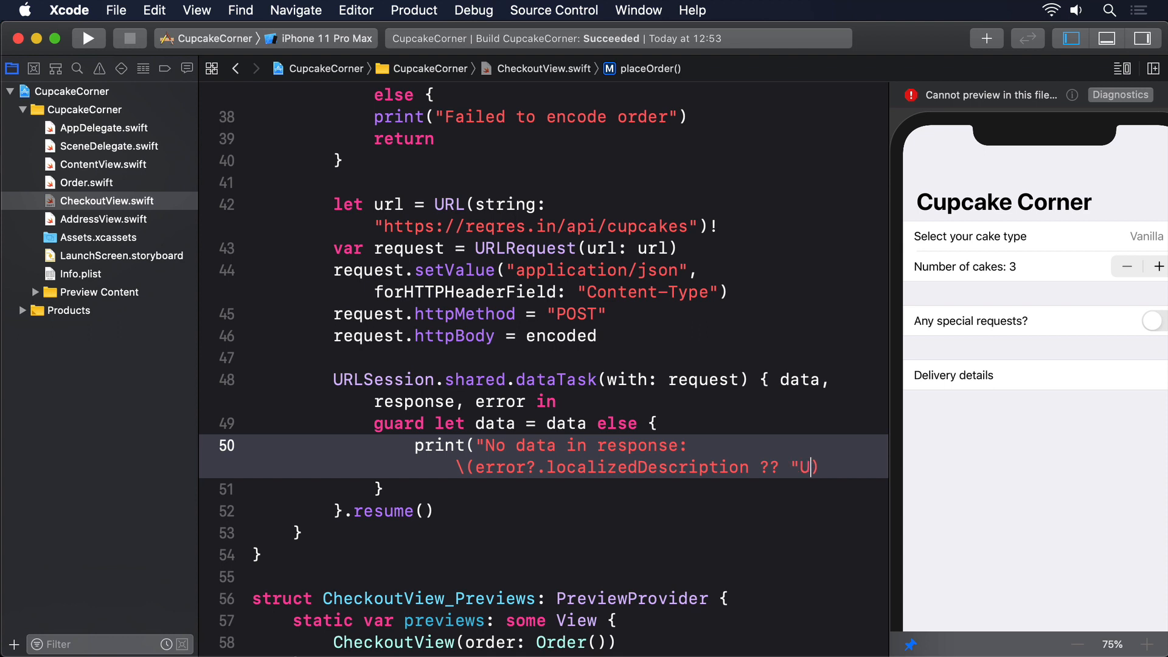
{"action": "type", "text": "nknown error\")"}
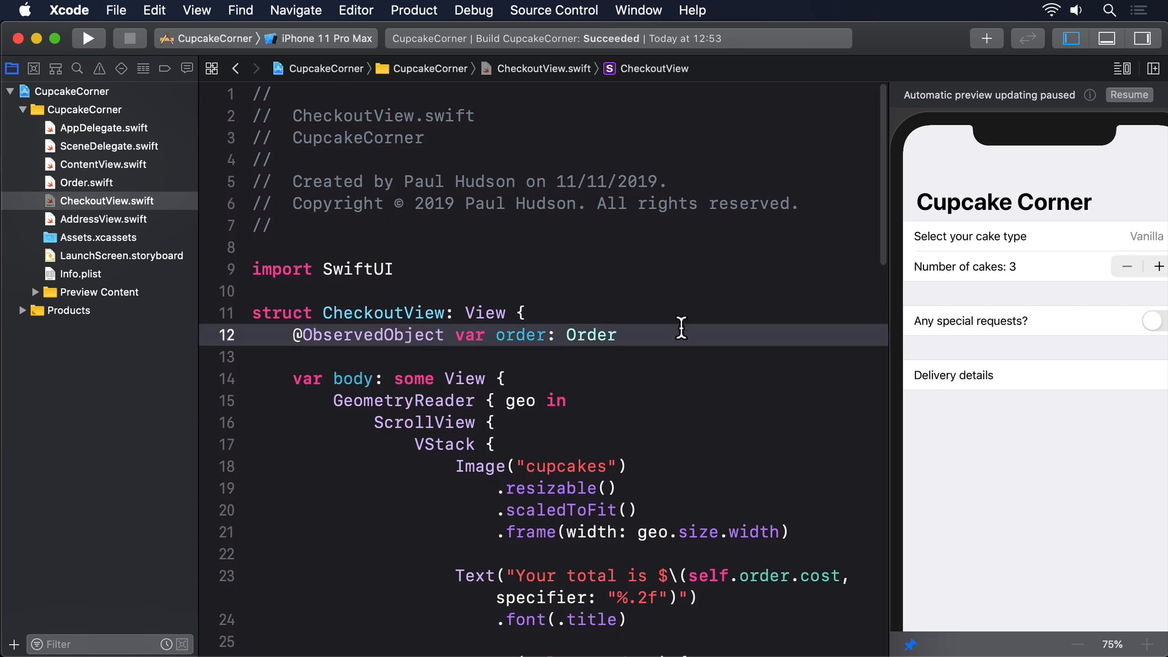
{"action": "type", "text": "@State private"}
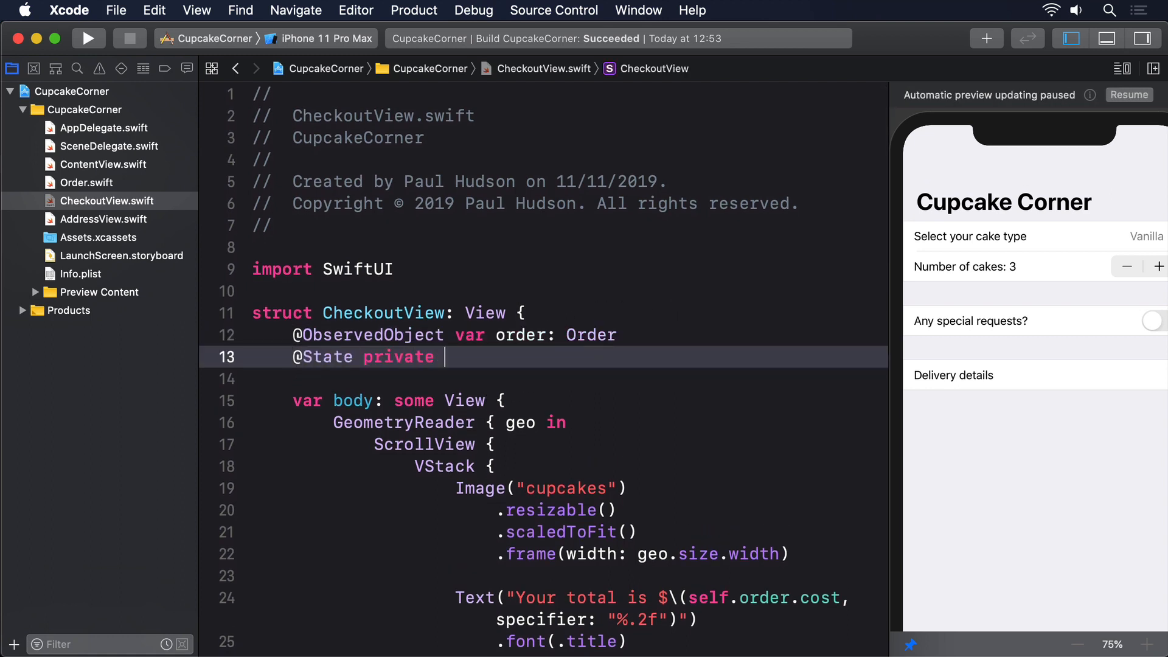
{"action": "type", "text": "var confirmation"}
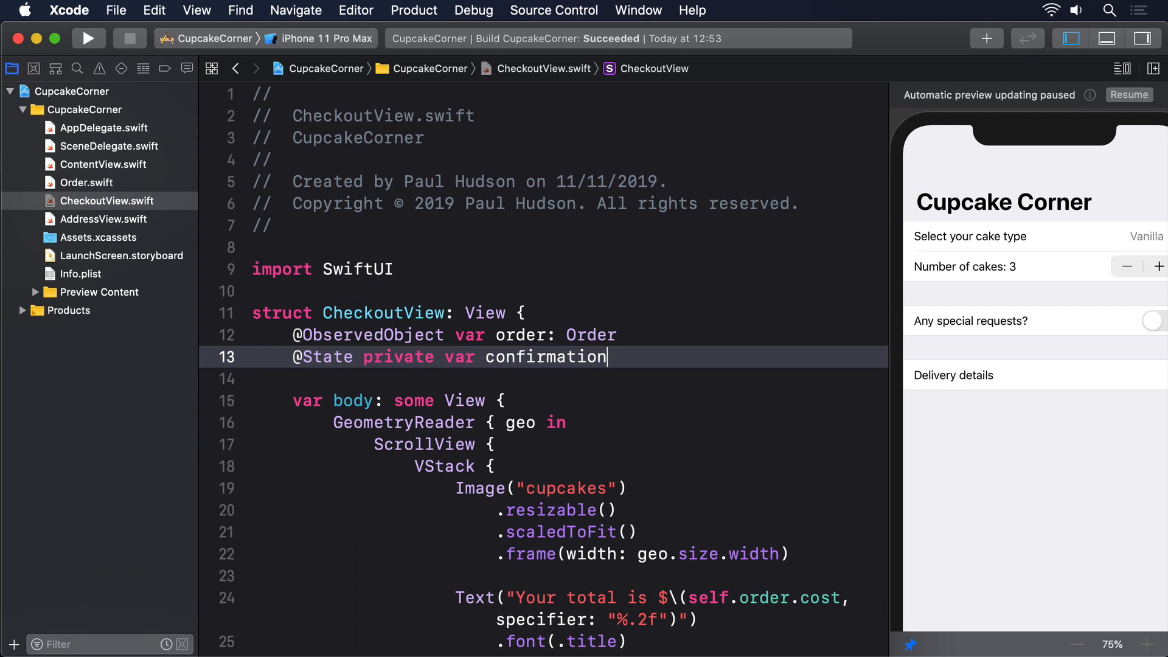
{"action": "type", "text": "Message = \"\""}
{"action": "left_click", "coordinate": [544, 378]}
{"action": "type", "text": "@State private var"}
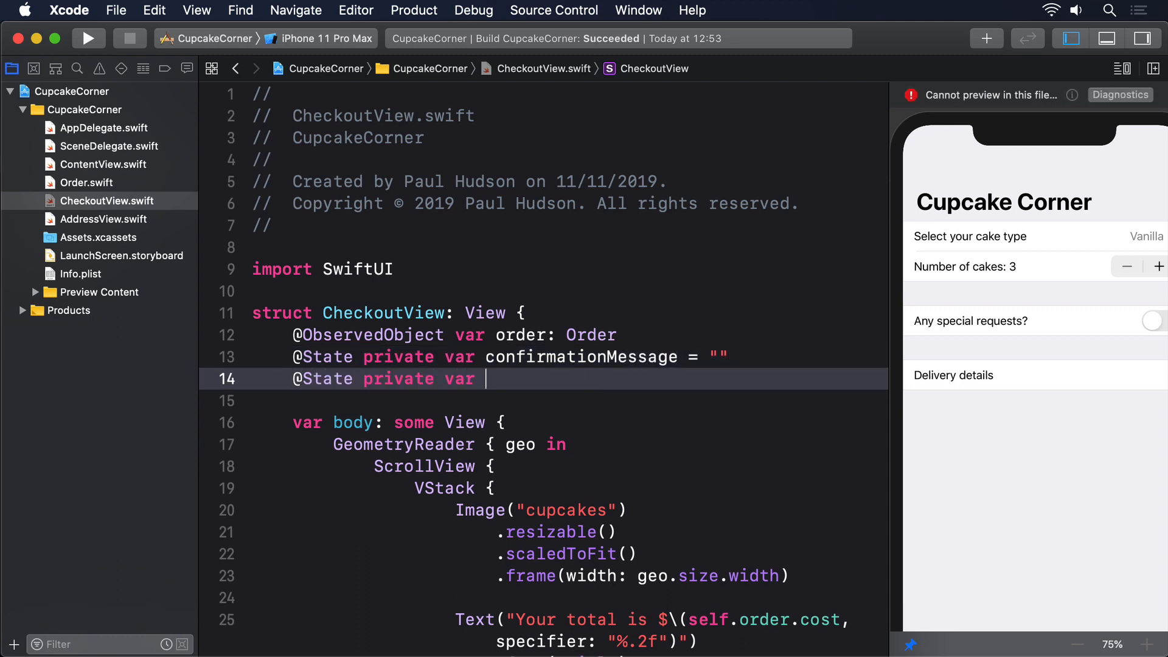
{"action": "type", "text": "showingConfirmation = false"}
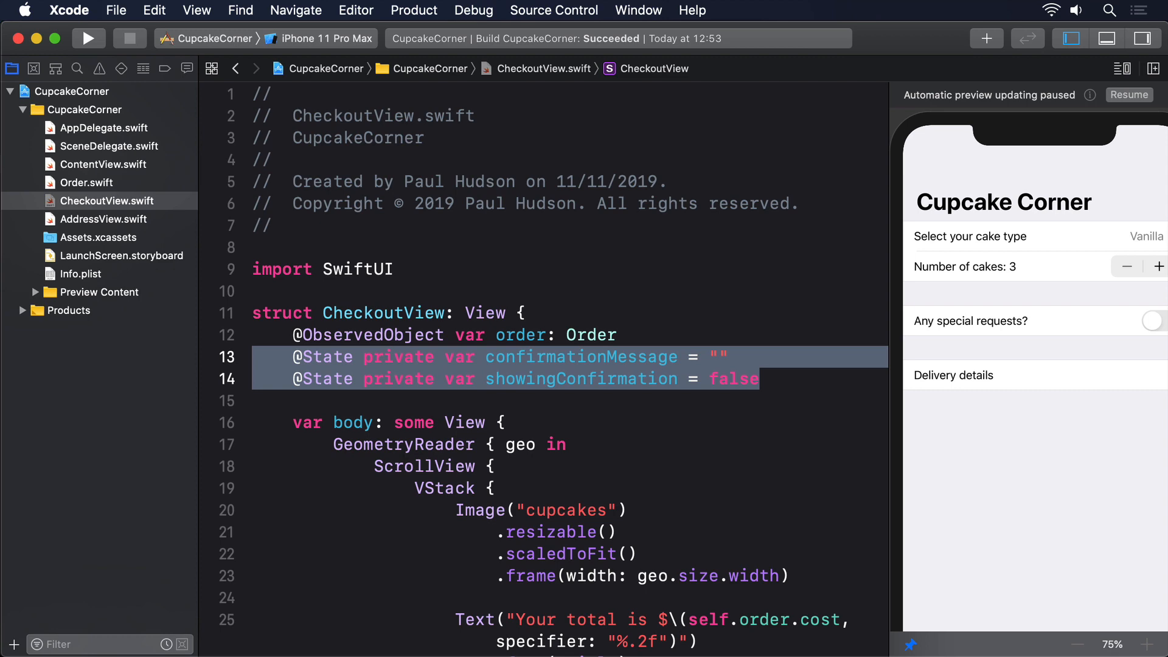
{"action": "scroll", "scroll_direction": "down", "scroll_amount": 3}
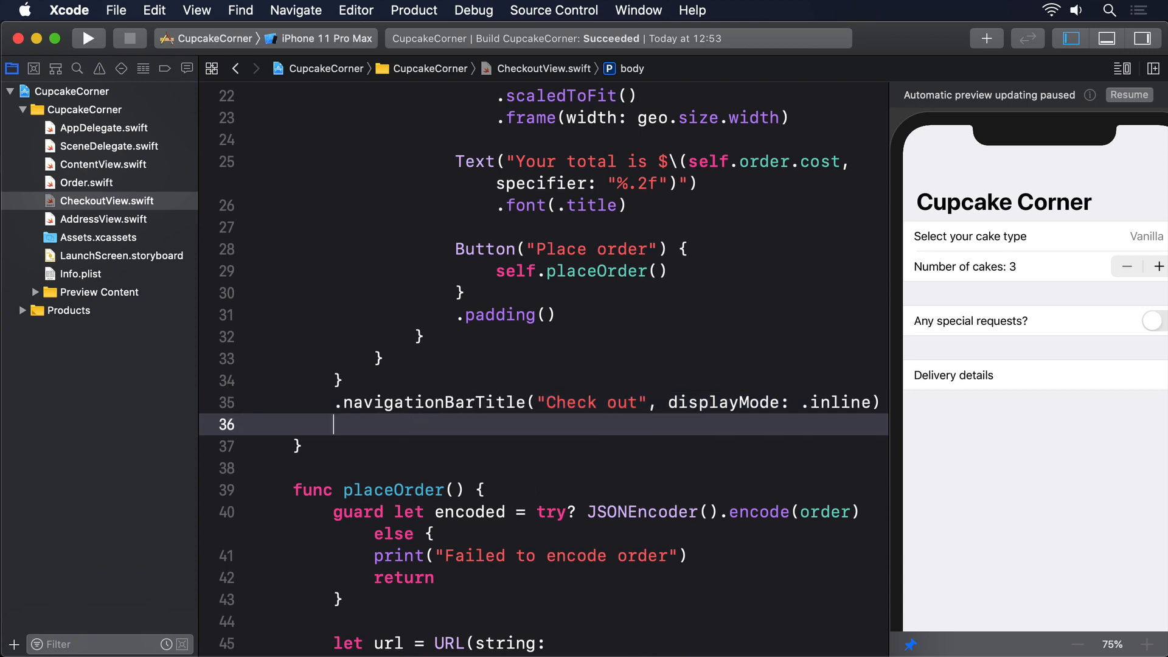
- Add .alert(isPresented: $showingConfirmation) with title "Thank you!", the confirmationMessage text and a default OK button
{"action": "type", "text": ".alert(isPresented: $s"}
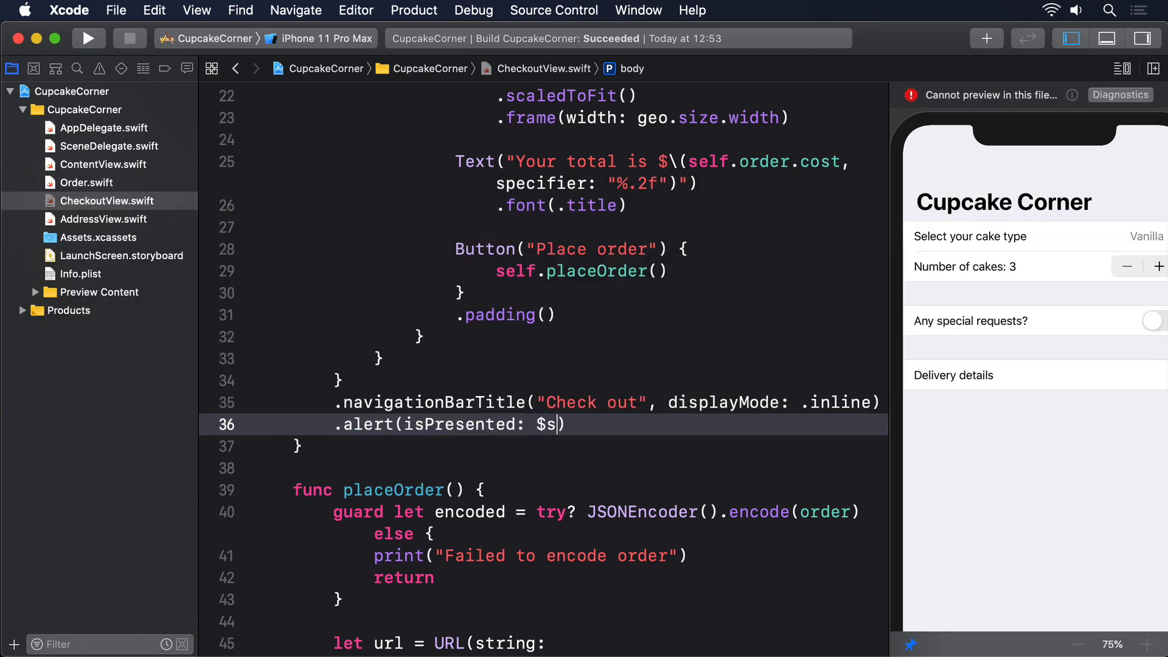
{"action": "type", "text": "howingConfirmation"}
{"action": "type", "text": "Alert(title: Text, message: Text?, dismissButton: Alert.Button?"}
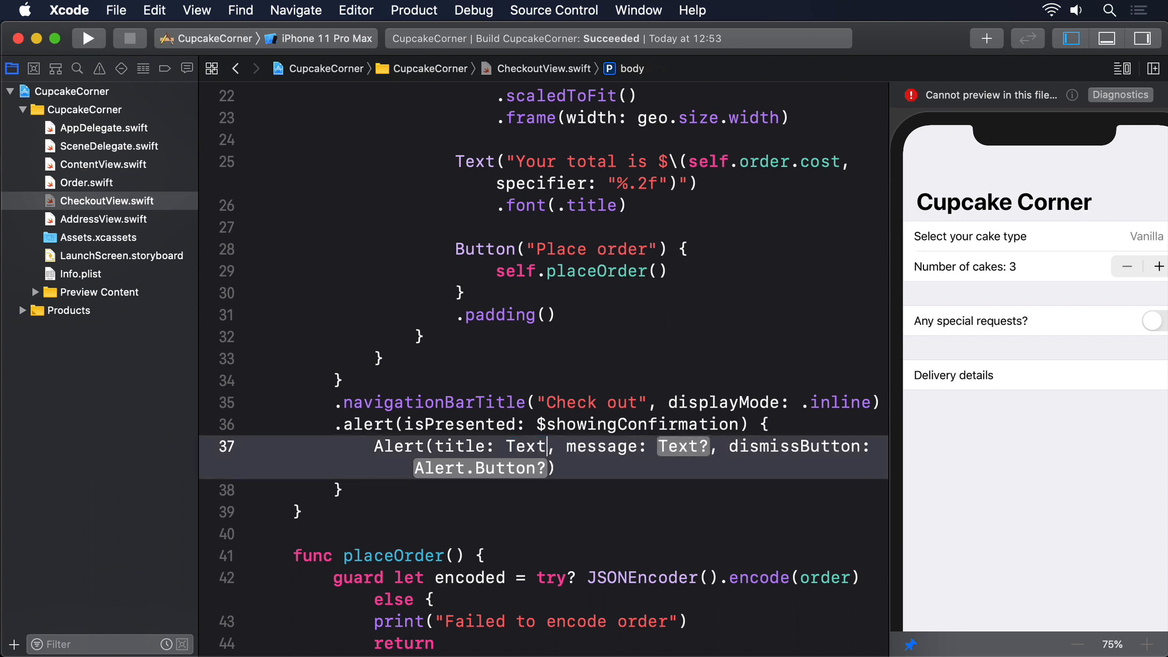
{"action": "type", "text": "\"Thank you!\")"}
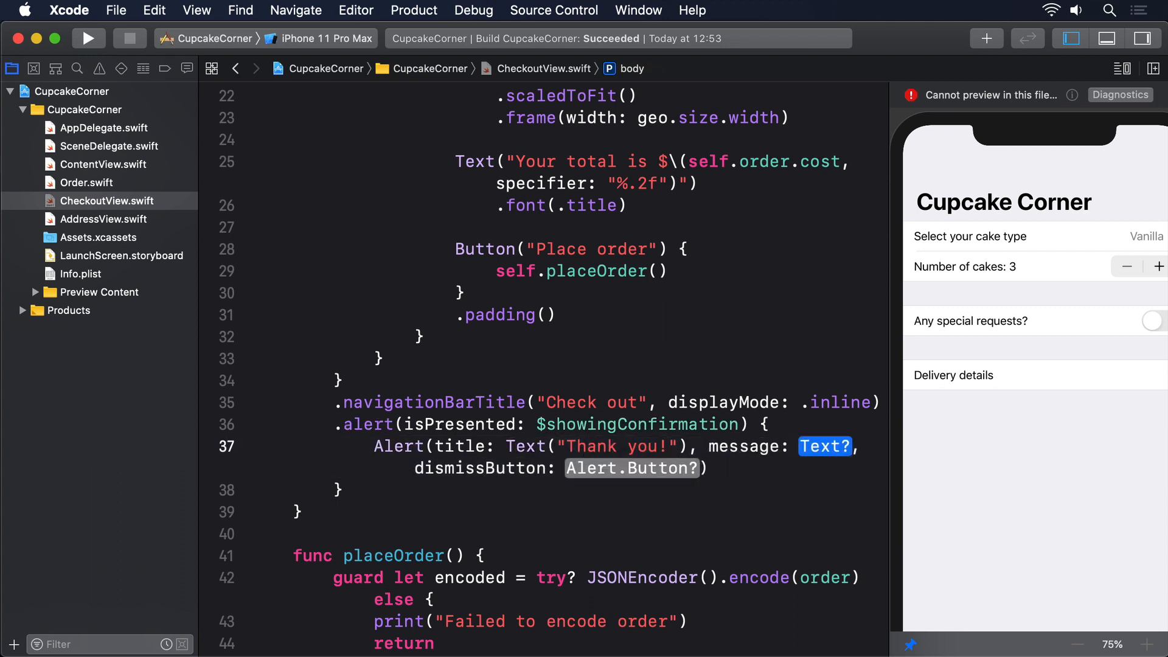
{"action": "type", "text": "Text(confirmationMessage"}
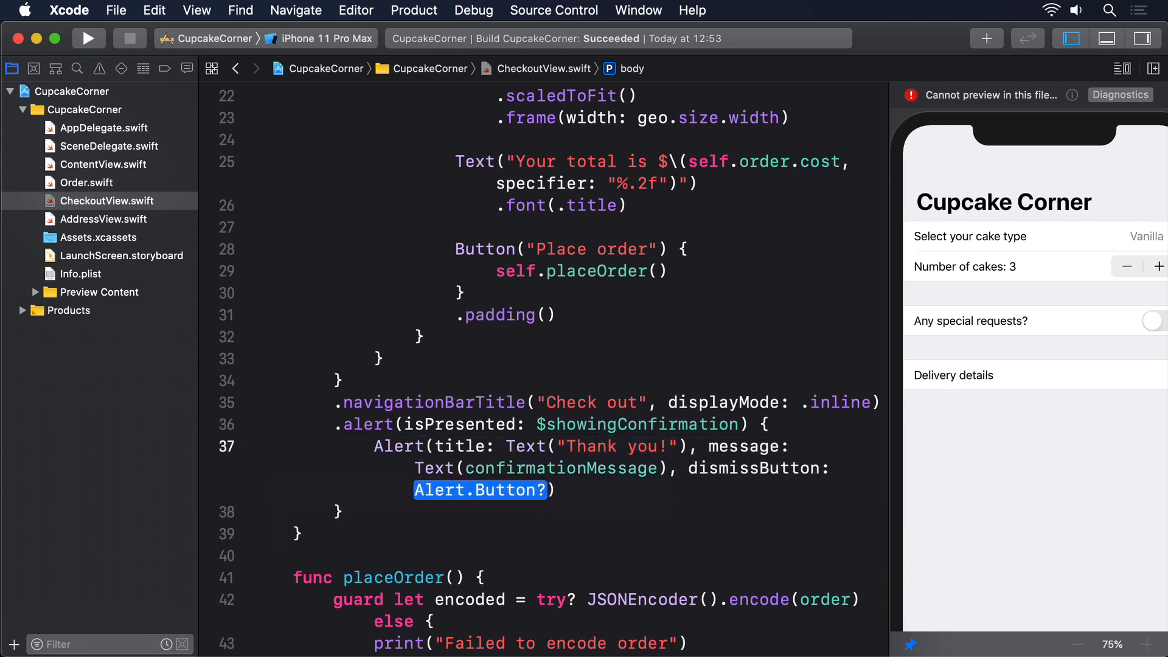
{"action": "type", "text": ".default(Text(\""}
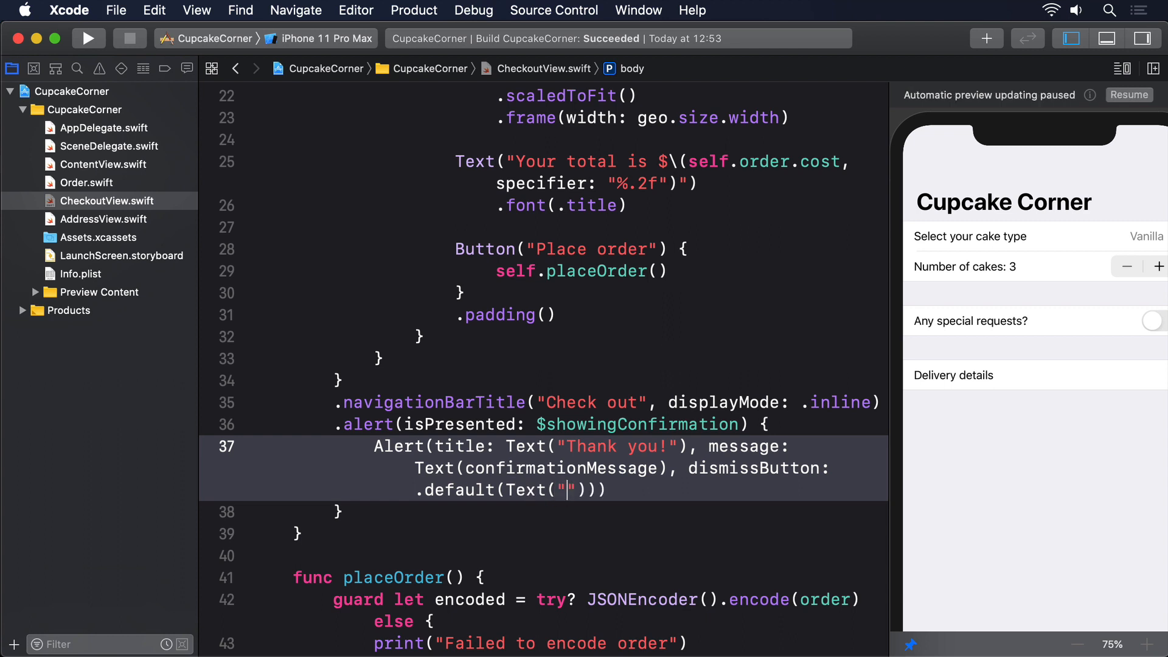
{"action": "type", "text": "OK"}
{"action": "type", "text": "if let"}
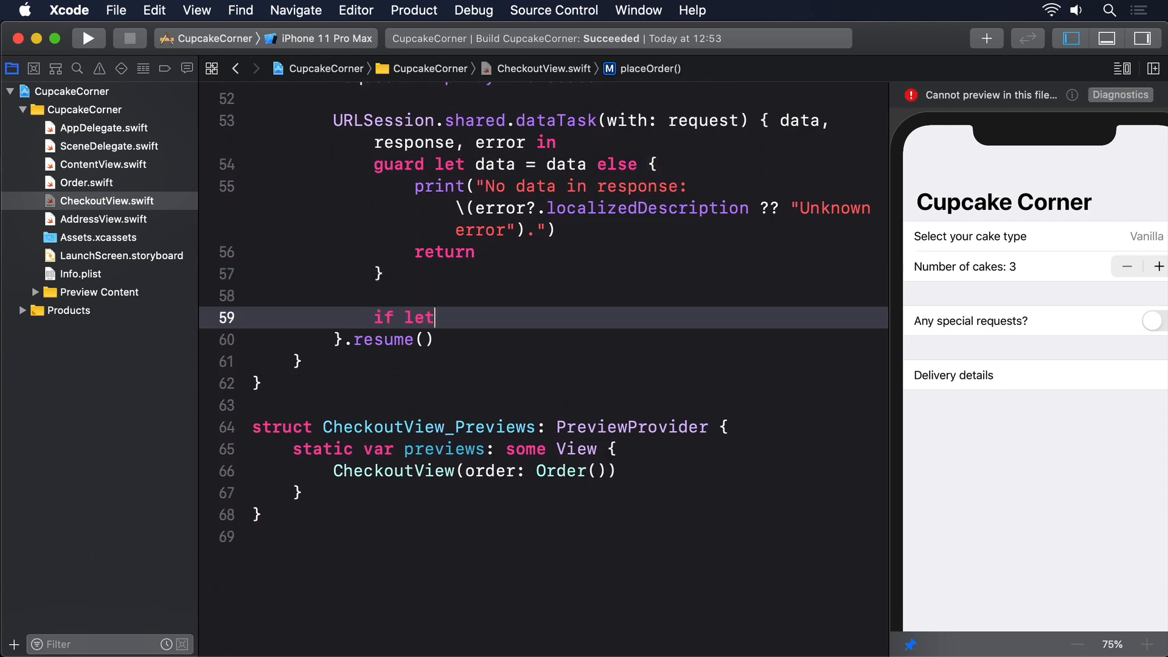
- Decode the response data into decodedOrder with try? JSONDecoder().decode(Order.self, from: data)
{"action": "type", "text": "decodedOrder ="}
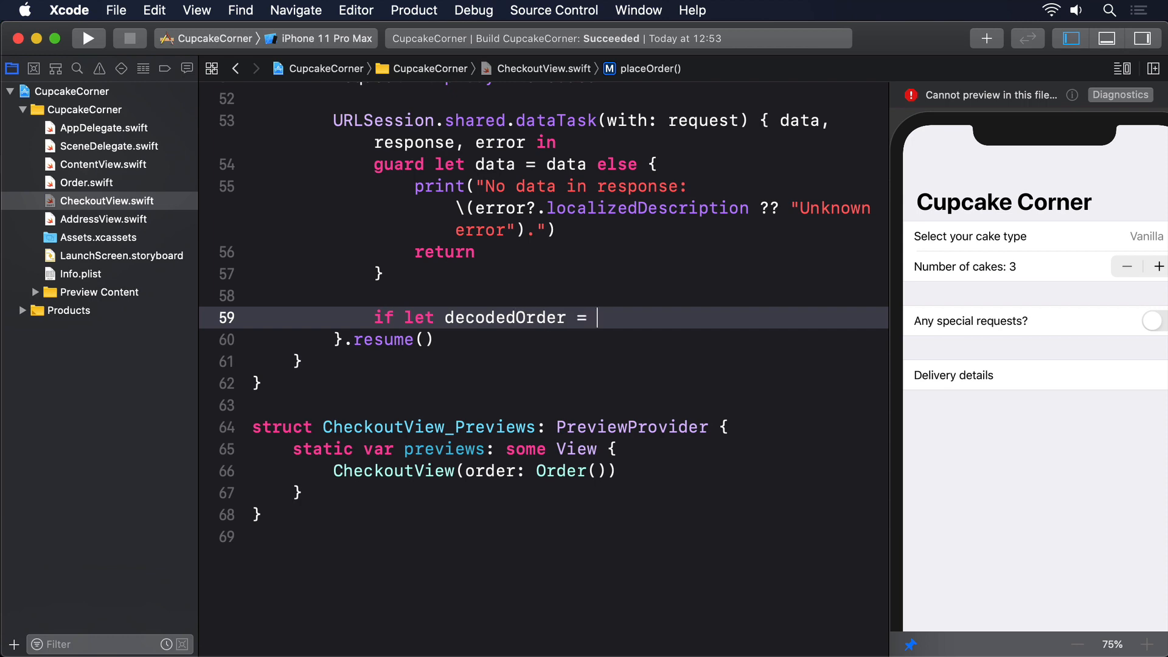
{"action": "type", "text": "try? JSON"}
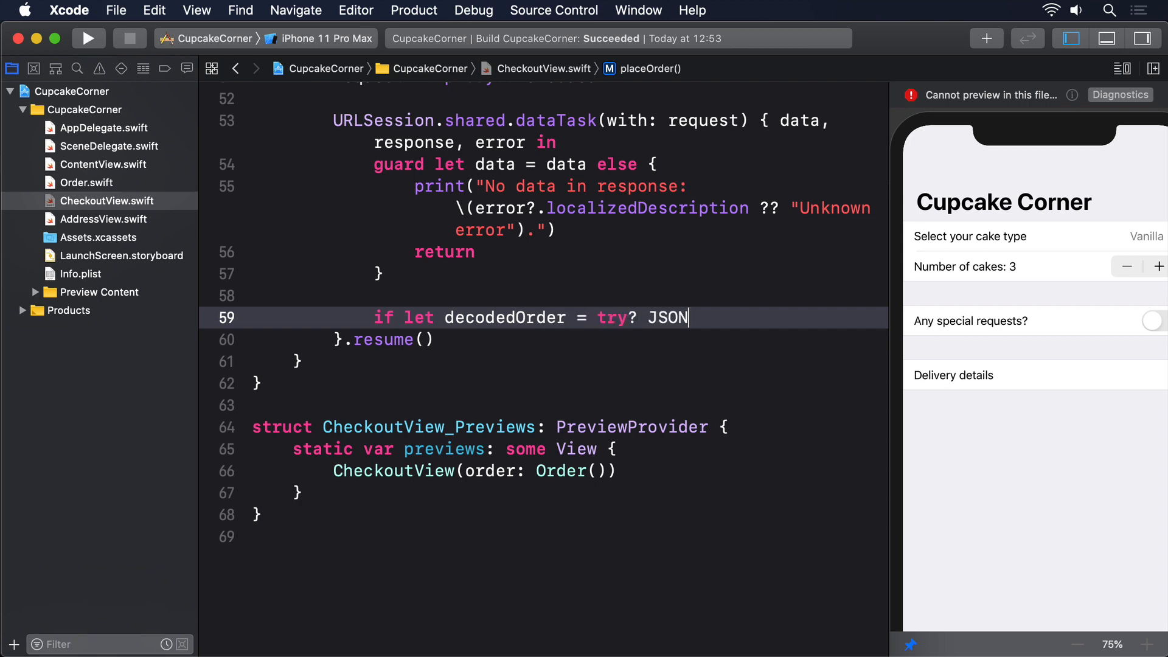
{"action": "type", "text": "Decoder().decode(Order.self"}
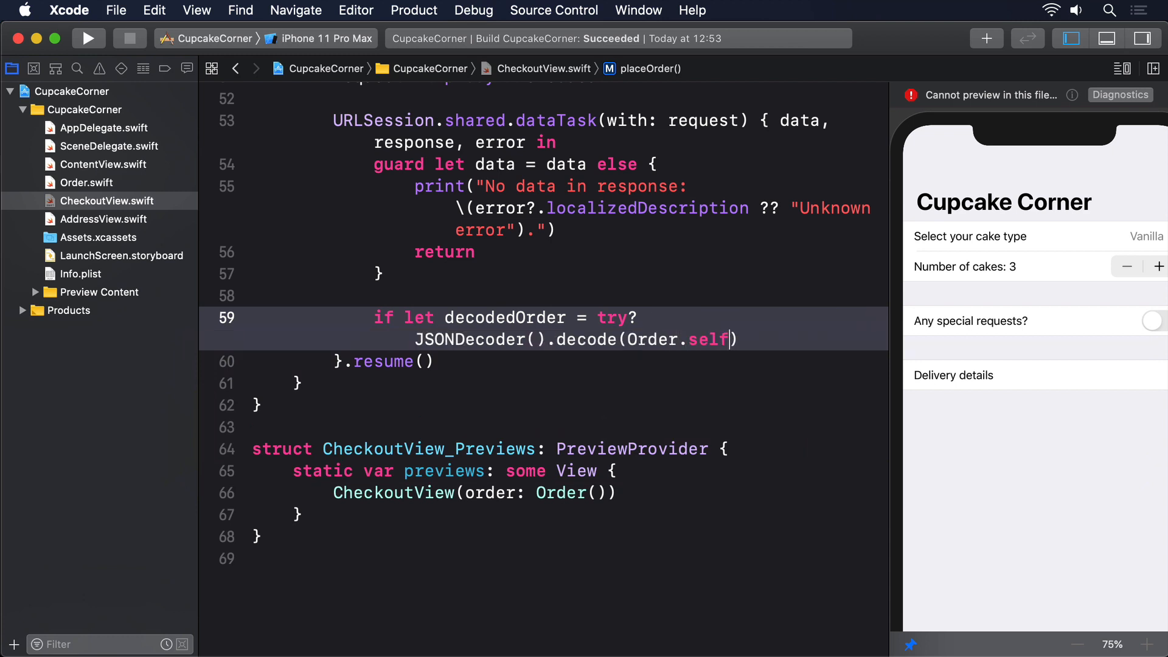
{"action": "type", "text": ", from: data)"}
{"action": "type", "text": "self.confirm"}
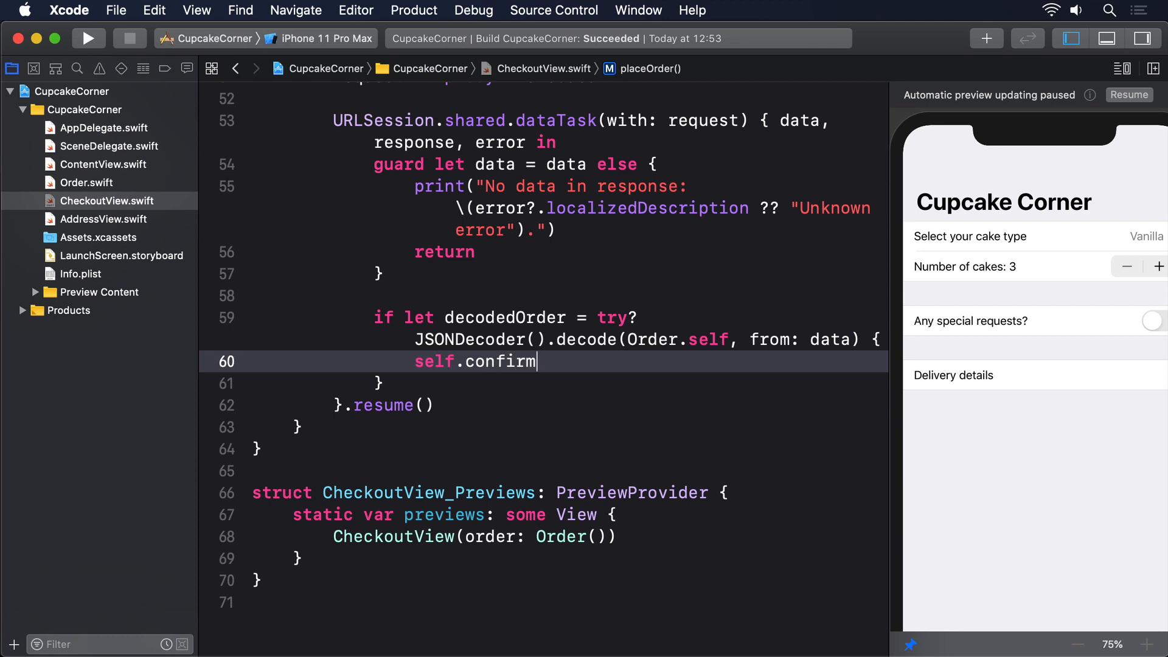
- Build the "Your order for Nx ... is on its way" message, set showingConfirmation true, else print "Invalid response from server"
{"action": "type", "text": "ationMessage = \"Y"}
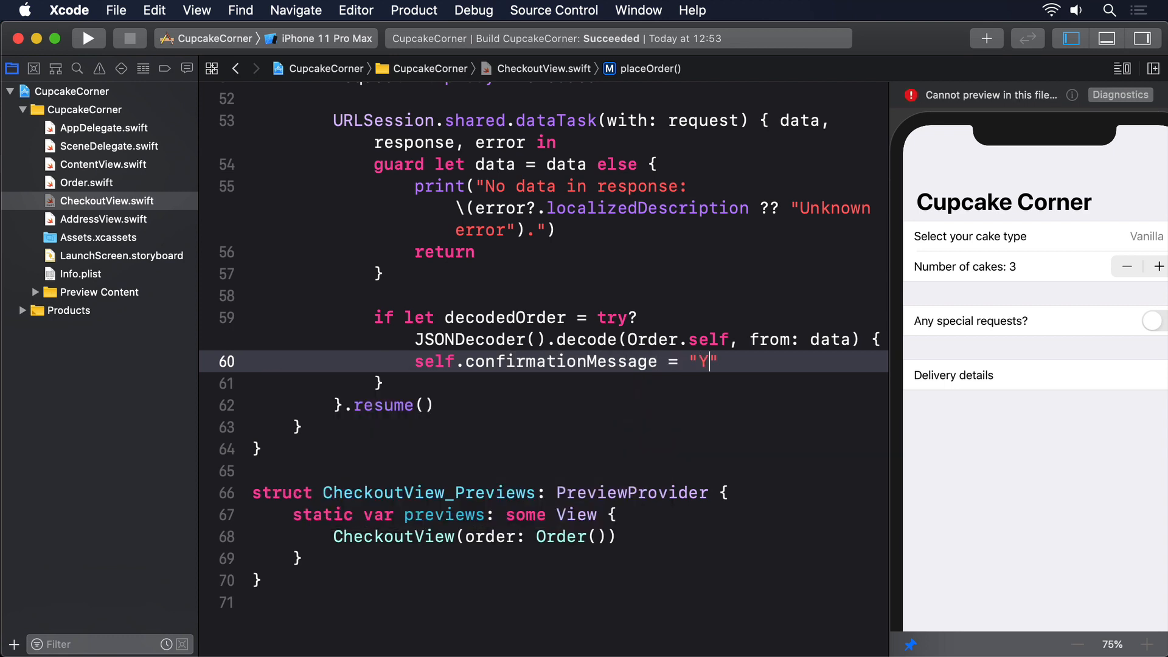
{"action": "type", "text": "our order for \\(d"}
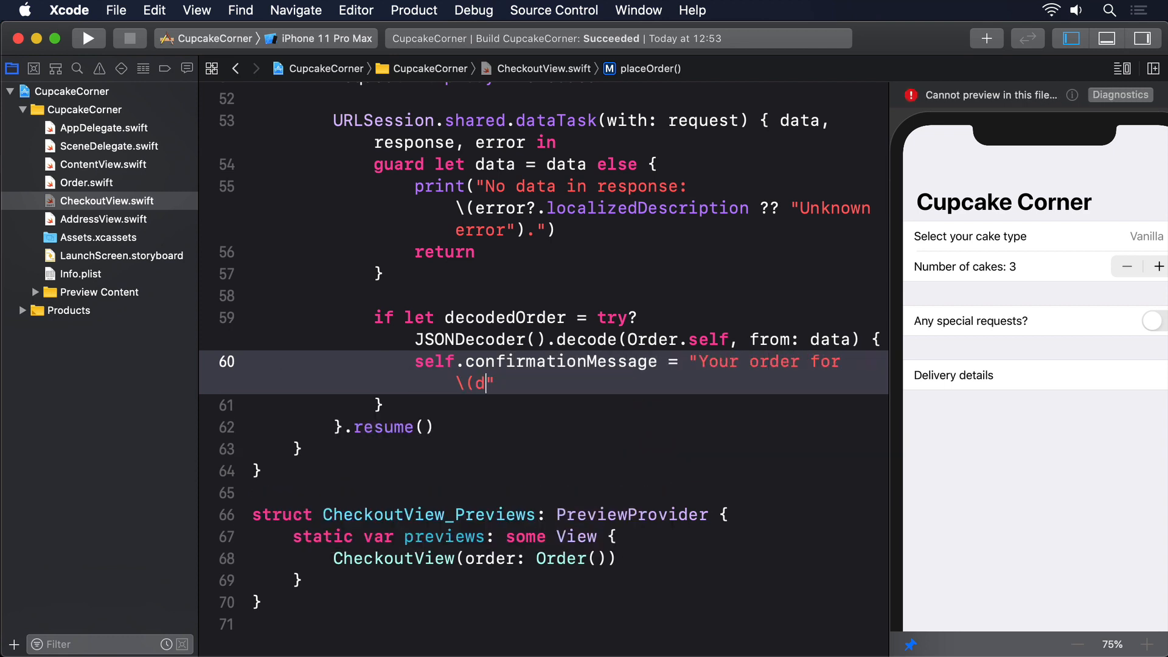
{"action": "type", "text": "ecodedOrder.quantity"}
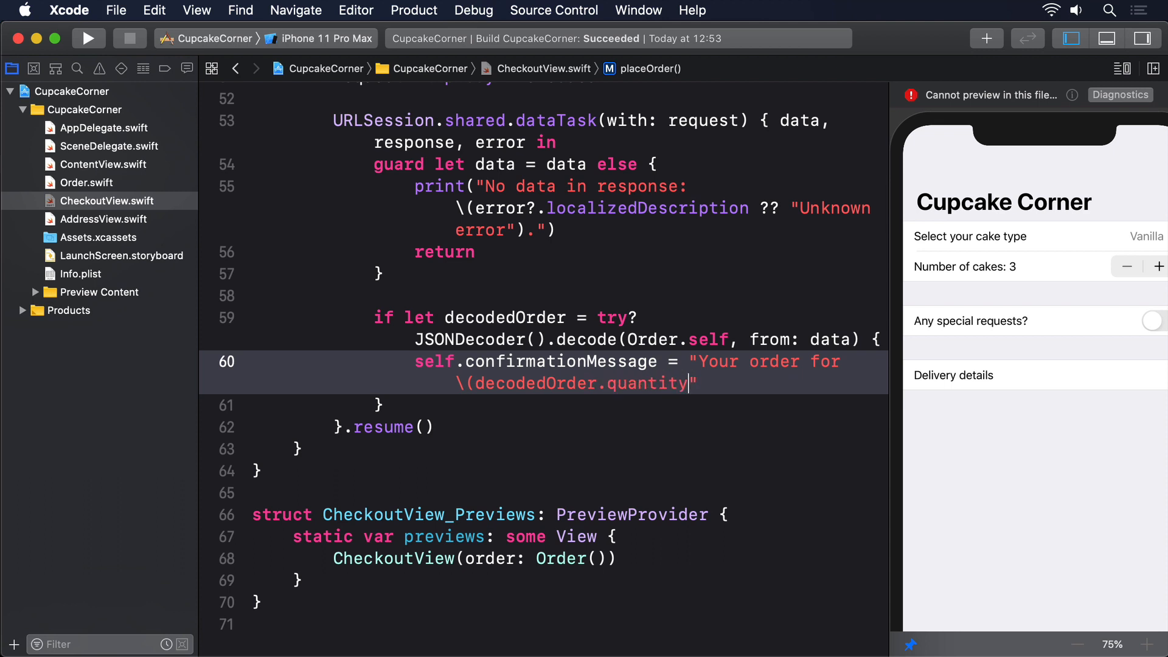
{"action": "type", "text": "x \\(Order.types[decodedOrder.type"}
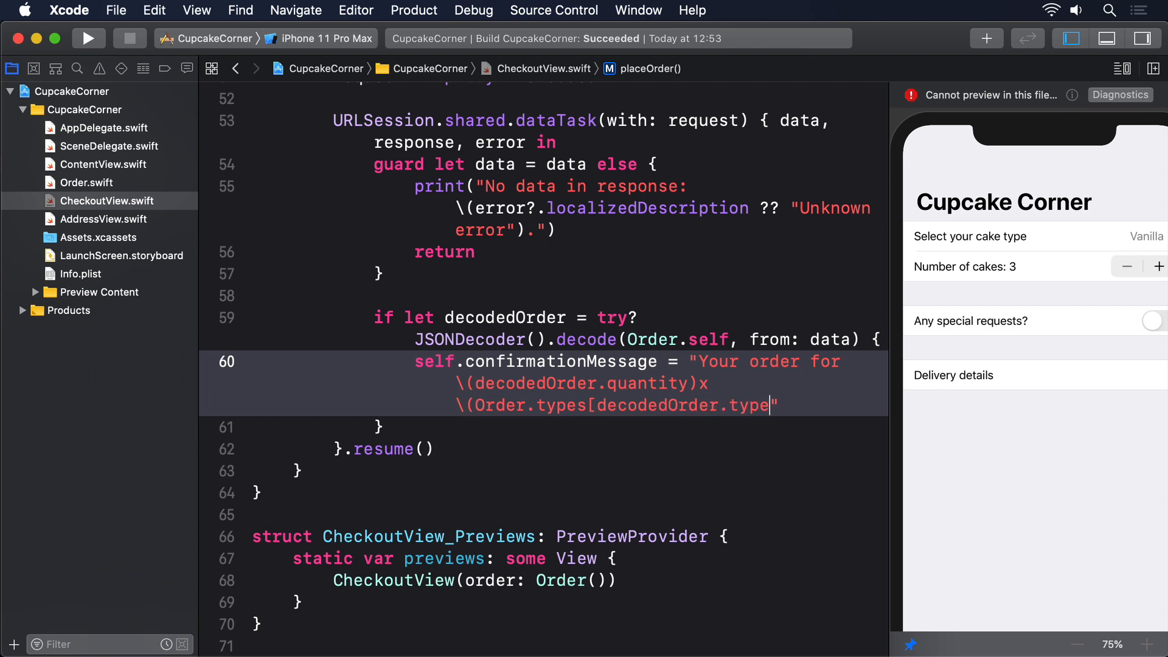
{"action": "type", "text": ".lowercased()) cupcakes is on"}
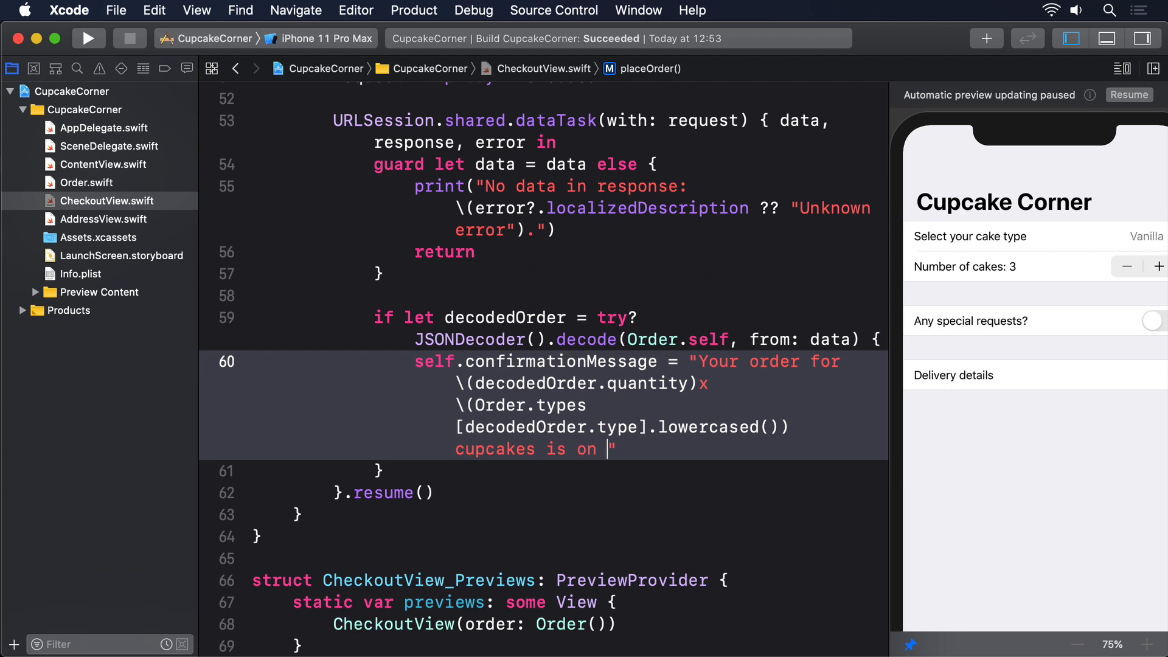
{"action": "type", "text": "its way\""}
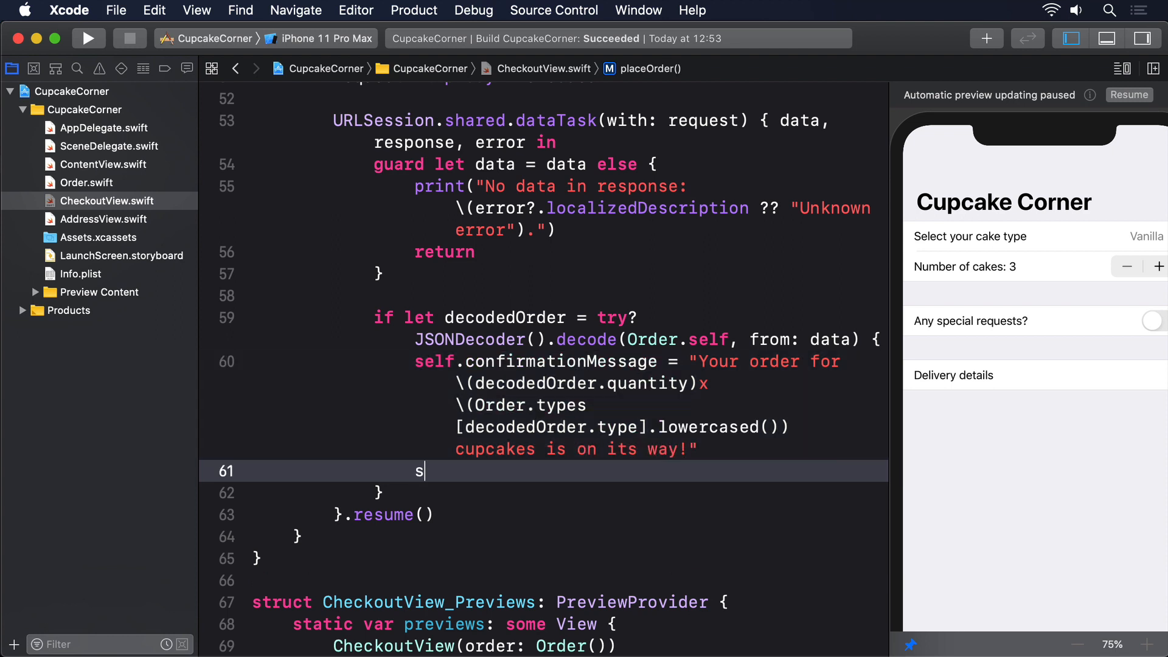
{"action": "type", "text": "elf.showingConfirmation"}
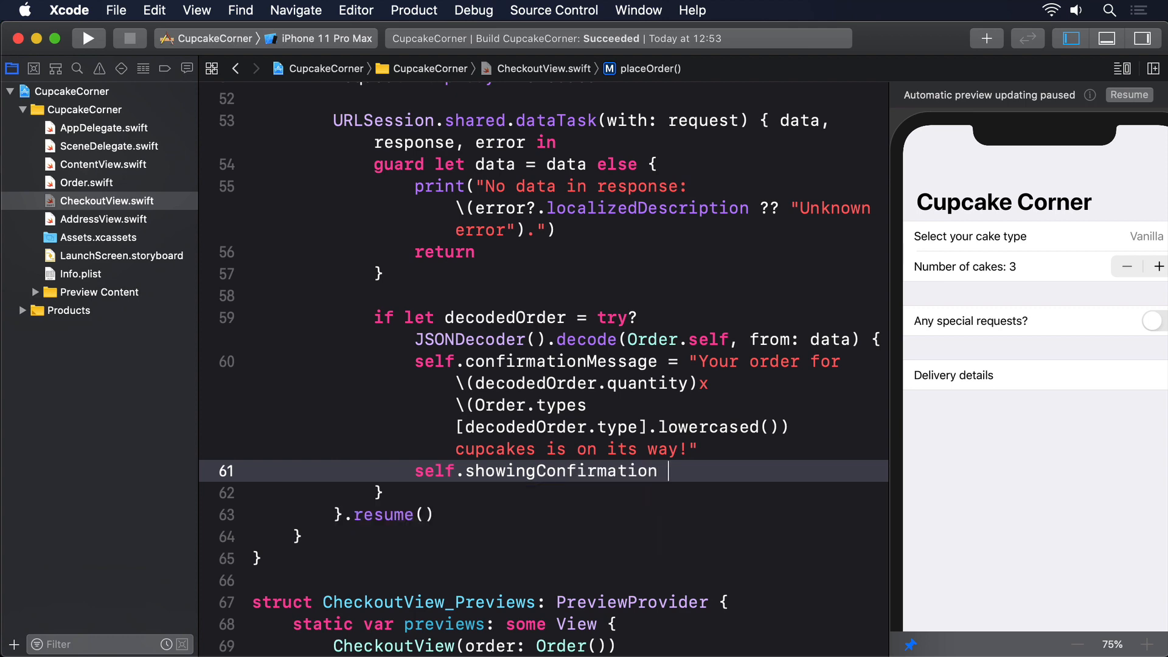
{"action": "type", "text": "= true"}
{"action": "type", "text": "print(\""}
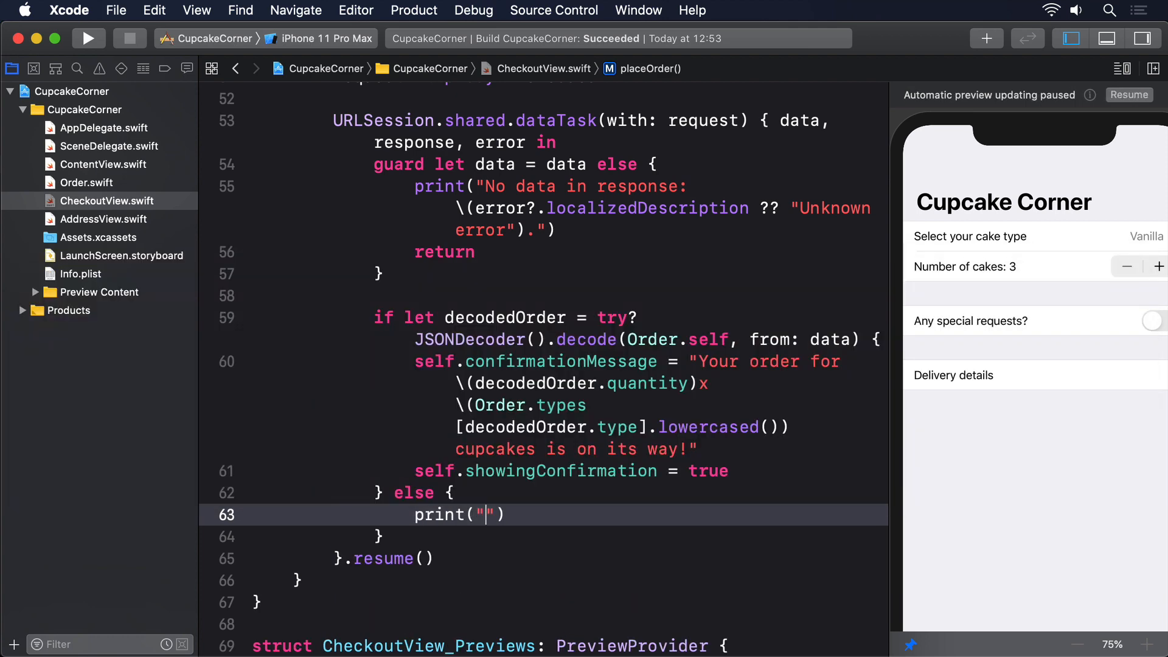
{"action": "type", "text": "Invalid response from server"}
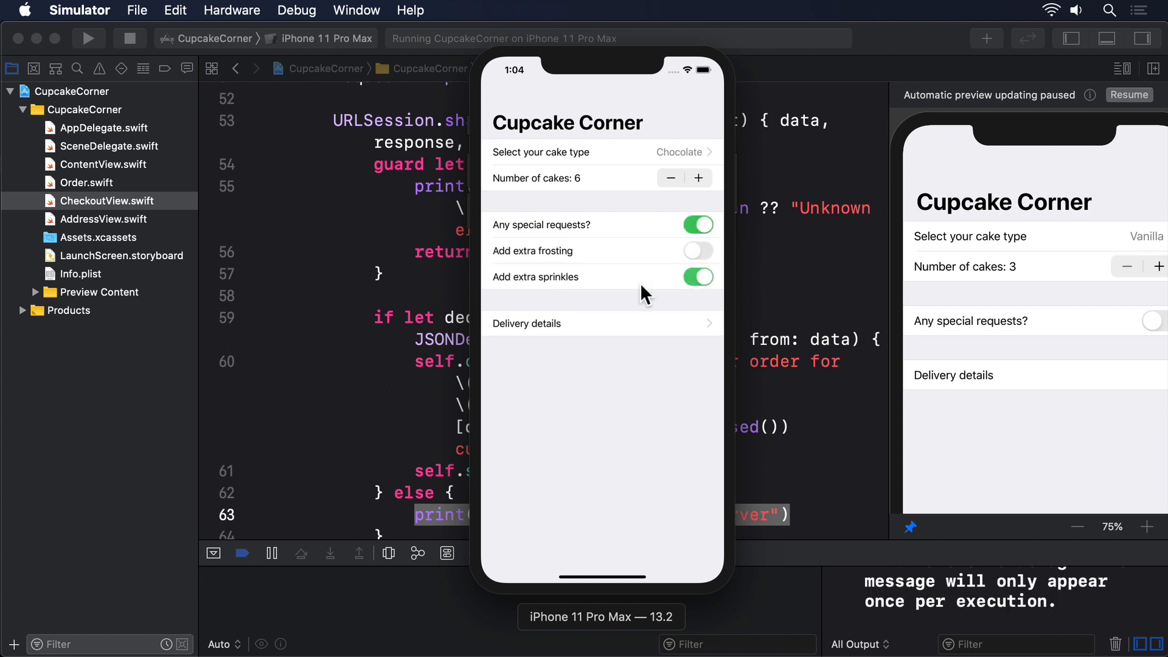
- Continue to checkout and tap Place order to see the "Thank you!" 6x chocolate cupcakes alert
{"action": "left_click", "coordinate": [601, 323]}
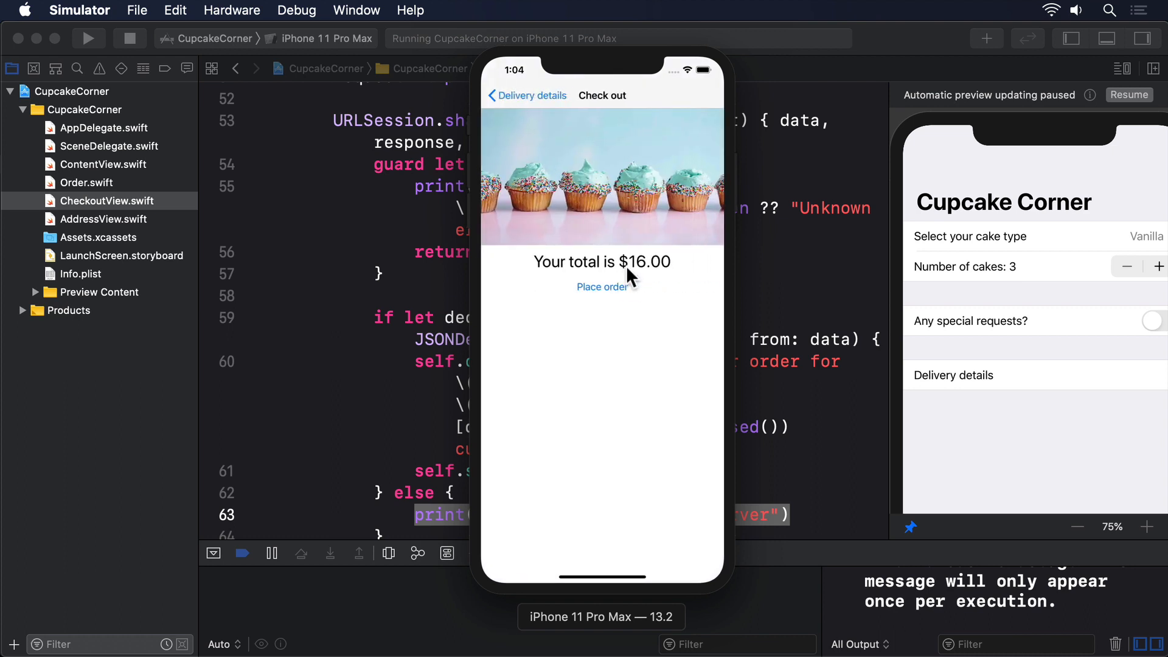
{"action": "left_click", "coordinate": [601, 286]}
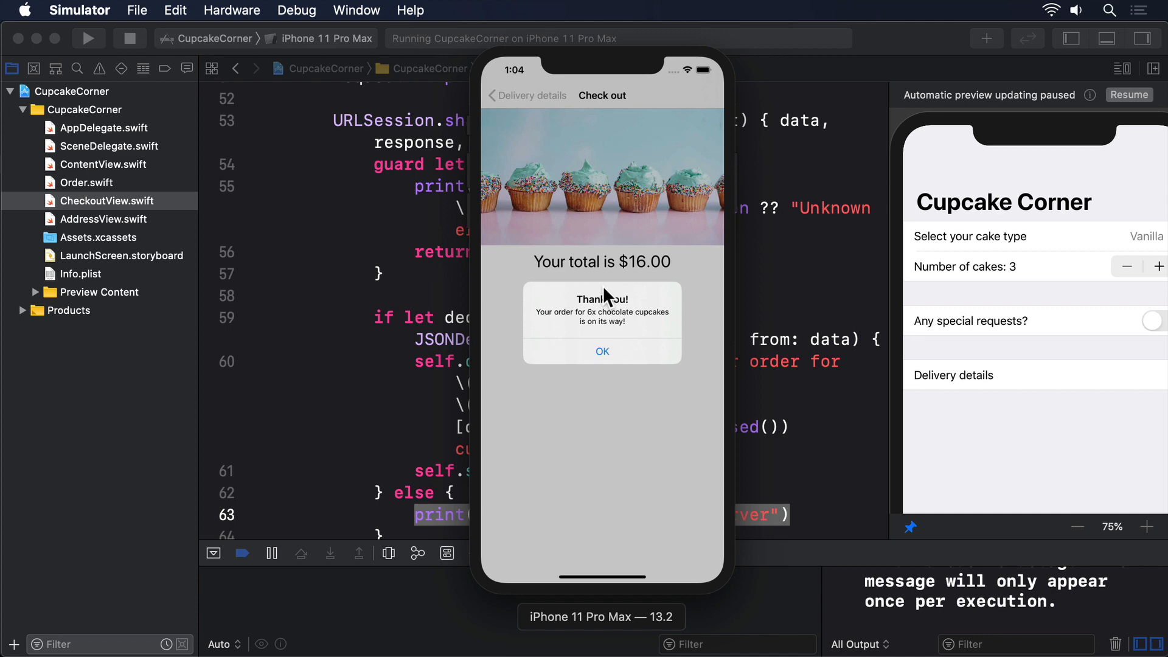